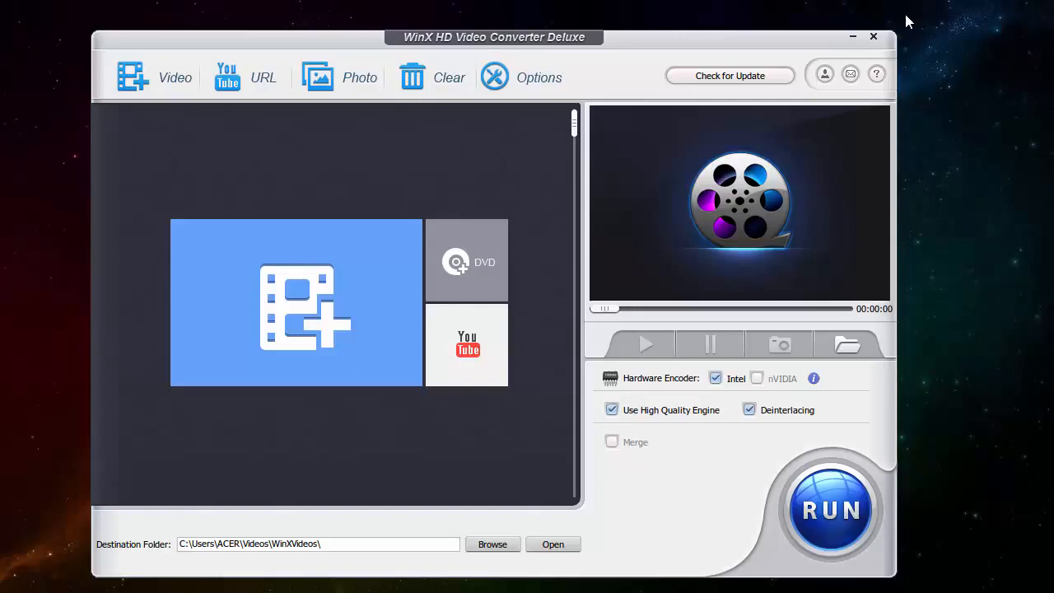
mouse_move(821, 45)
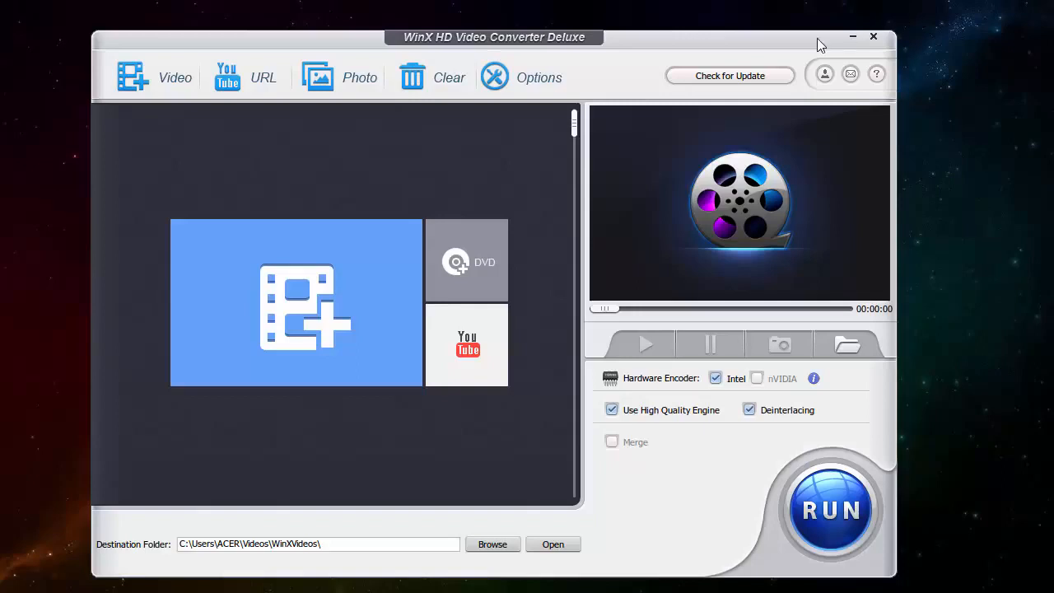
mouse_move(688, 31)
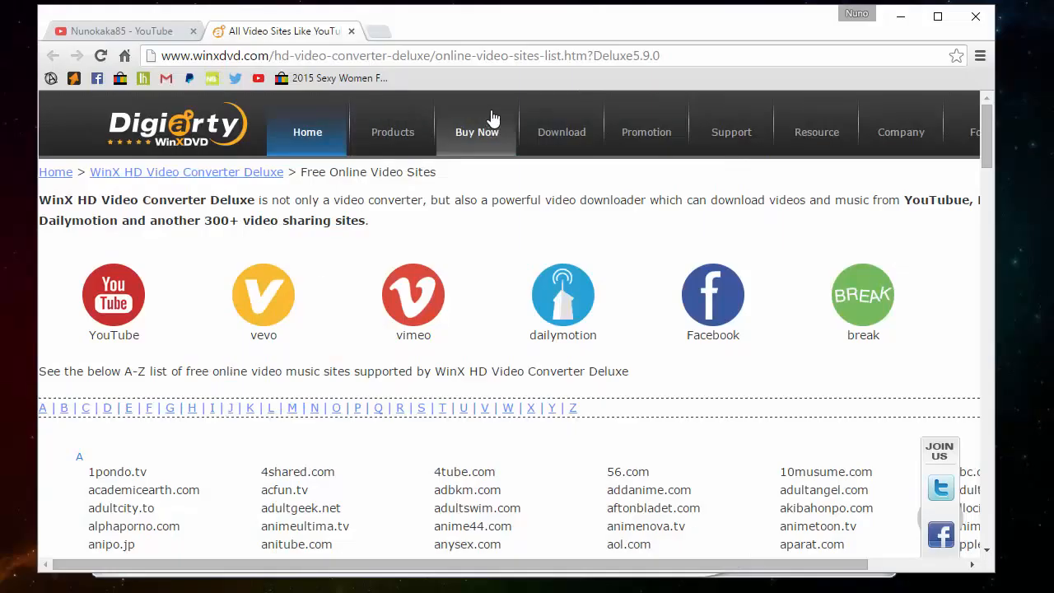
Browse the supported video sites list on winxdvd.com, then minimize Chrome.
scroll(down, 3)
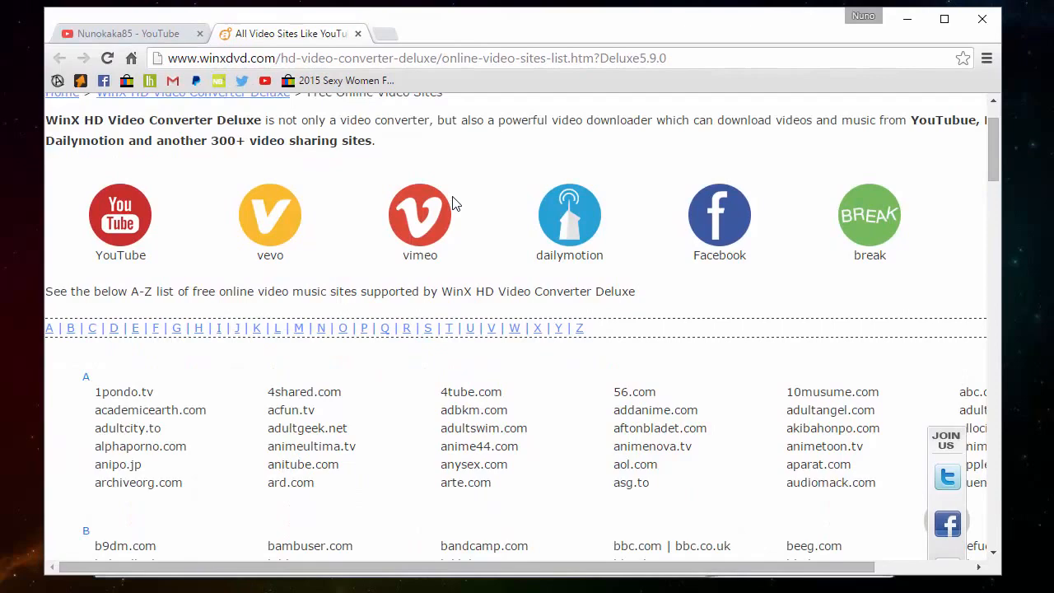
scroll(up, 3)
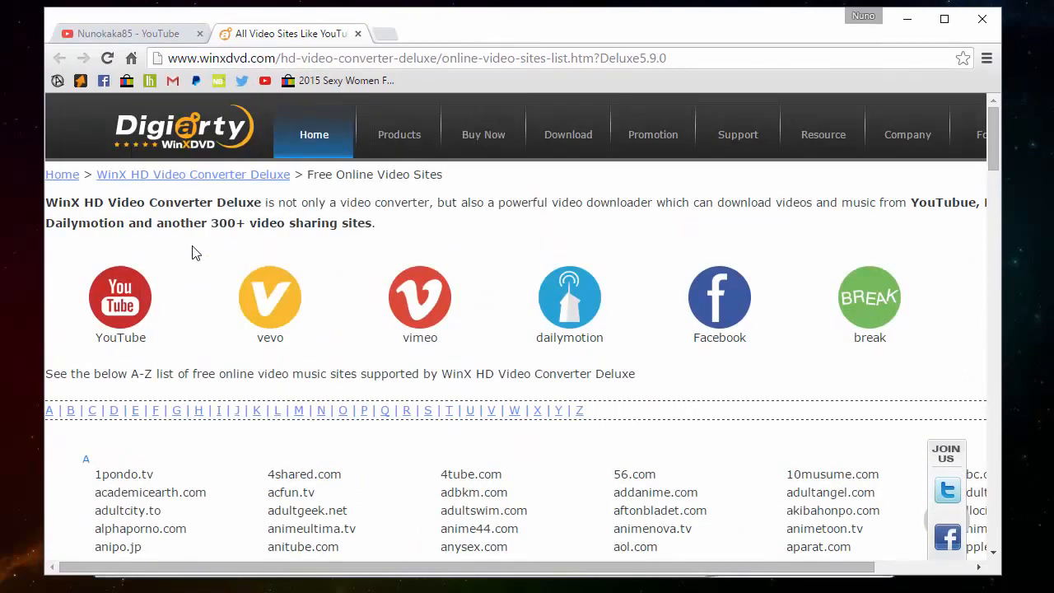
mouse_move(163, 303)
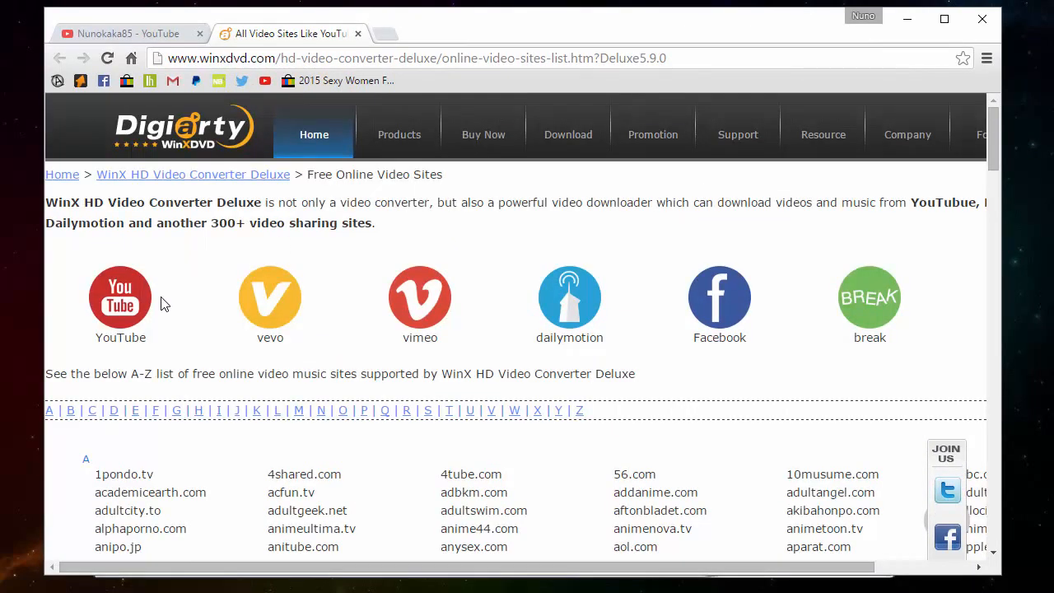
mouse_move(98, 340)
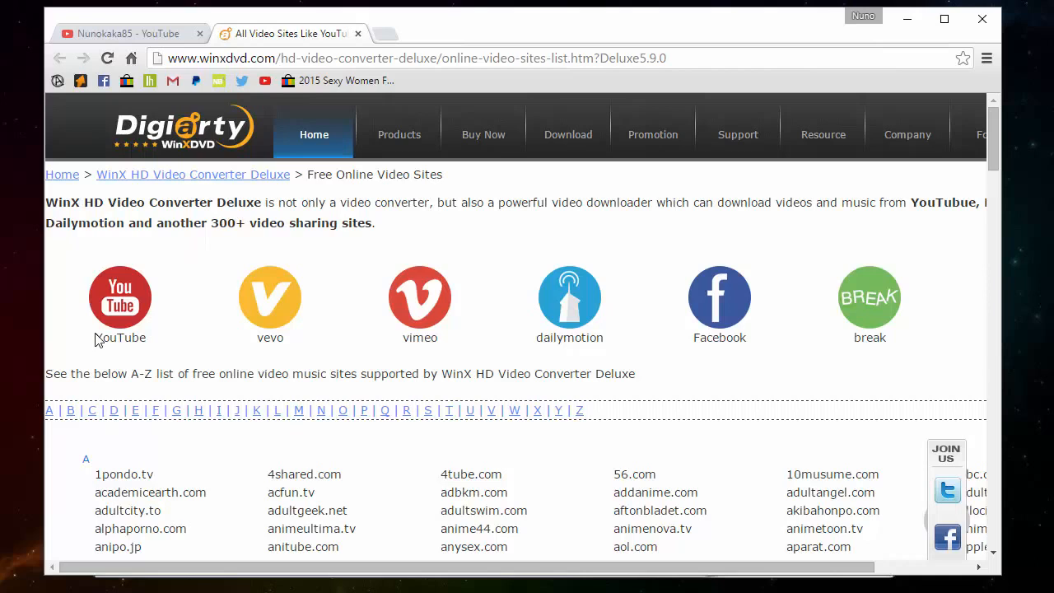
mouse_move(412, 354)
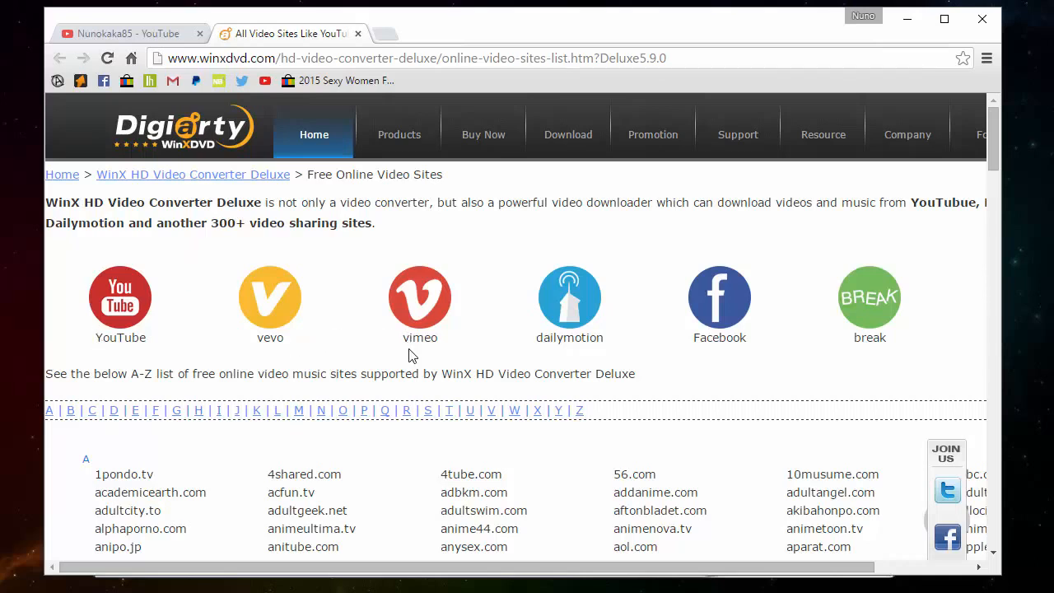
mouse_move(555, 320)
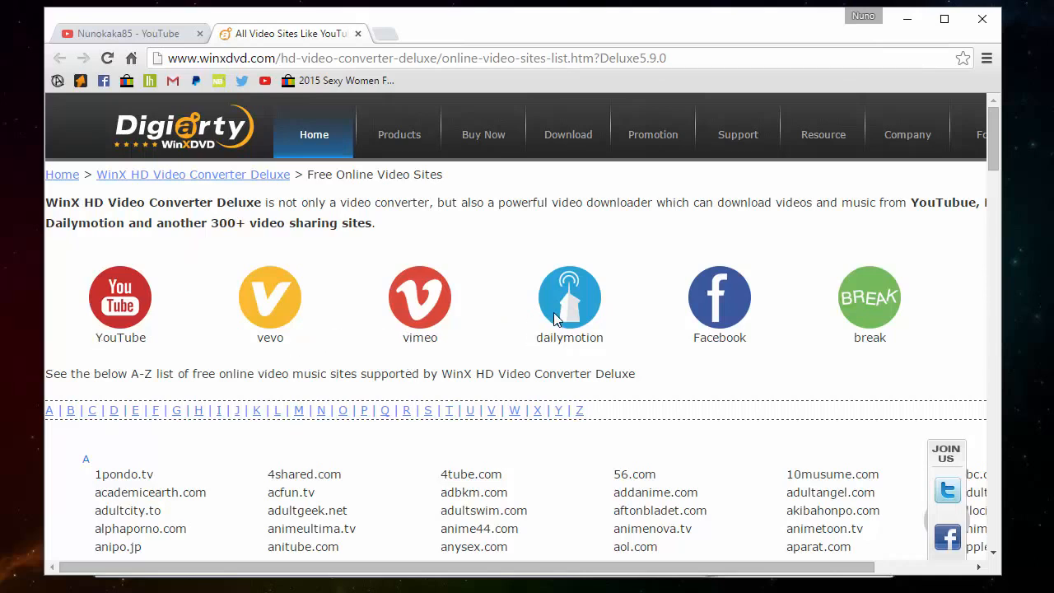
scroll(down, 3)
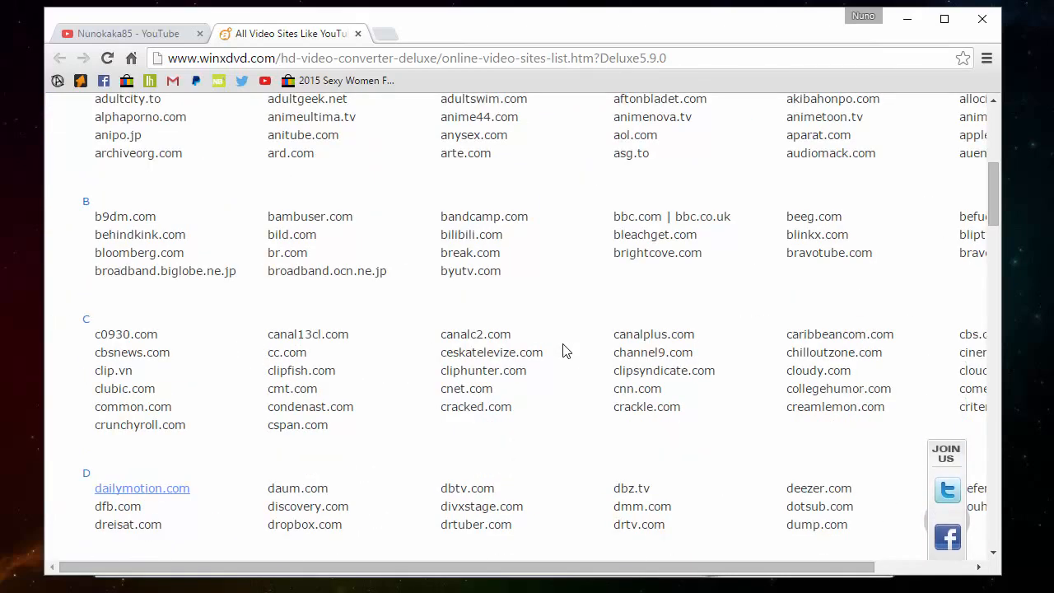
scroll(down, 3)
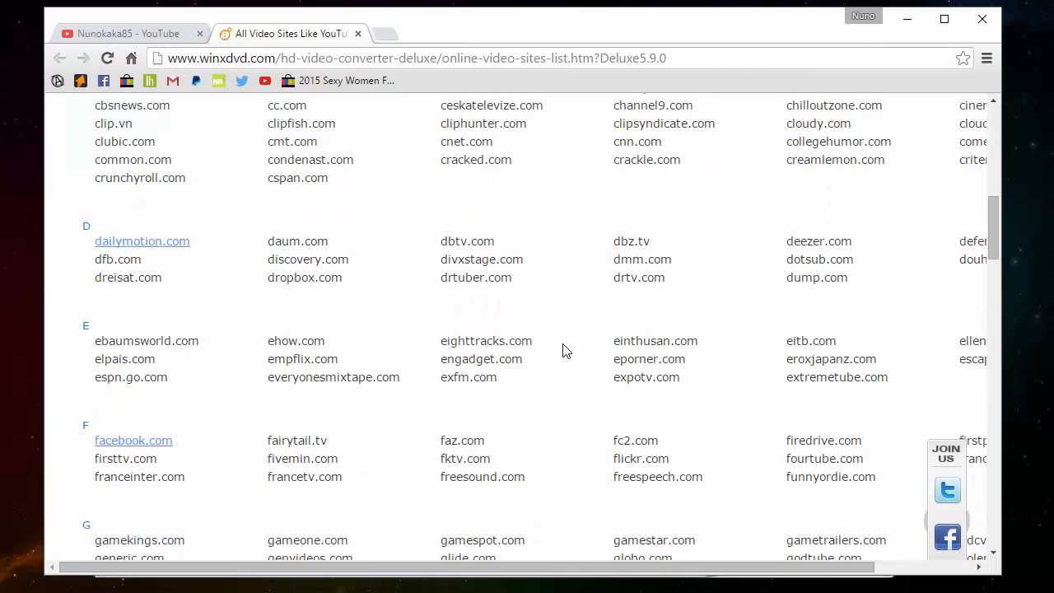
mouse_move(817, 104)
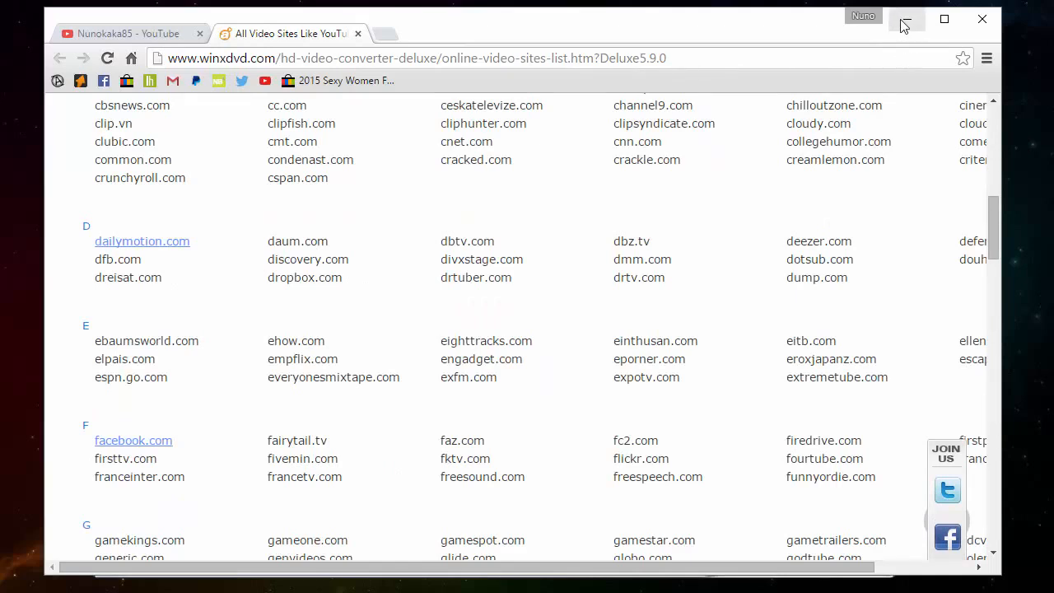
click(906, 19)
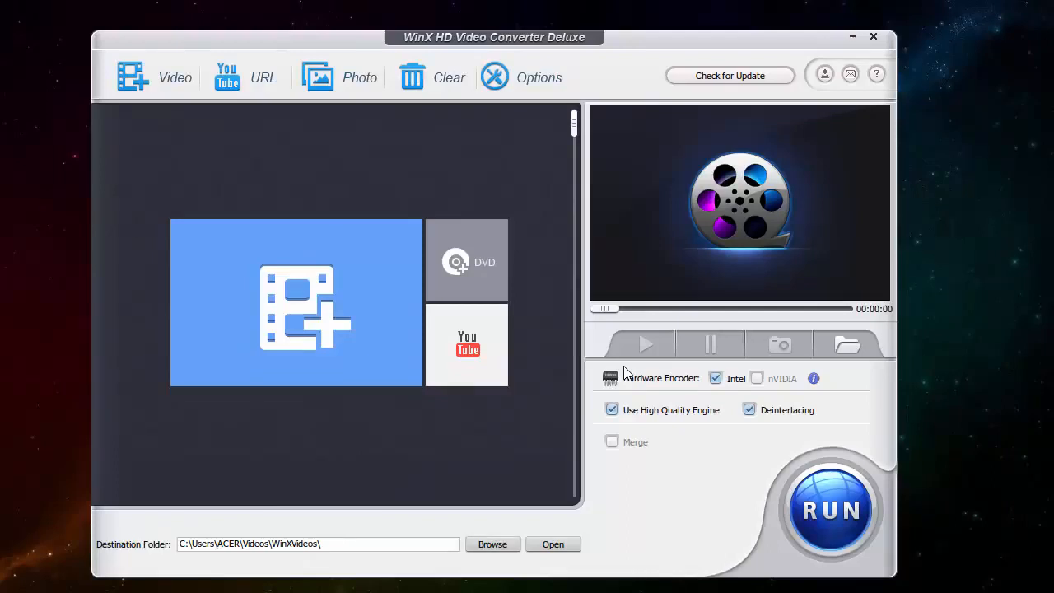
mouse_move(629, 377)
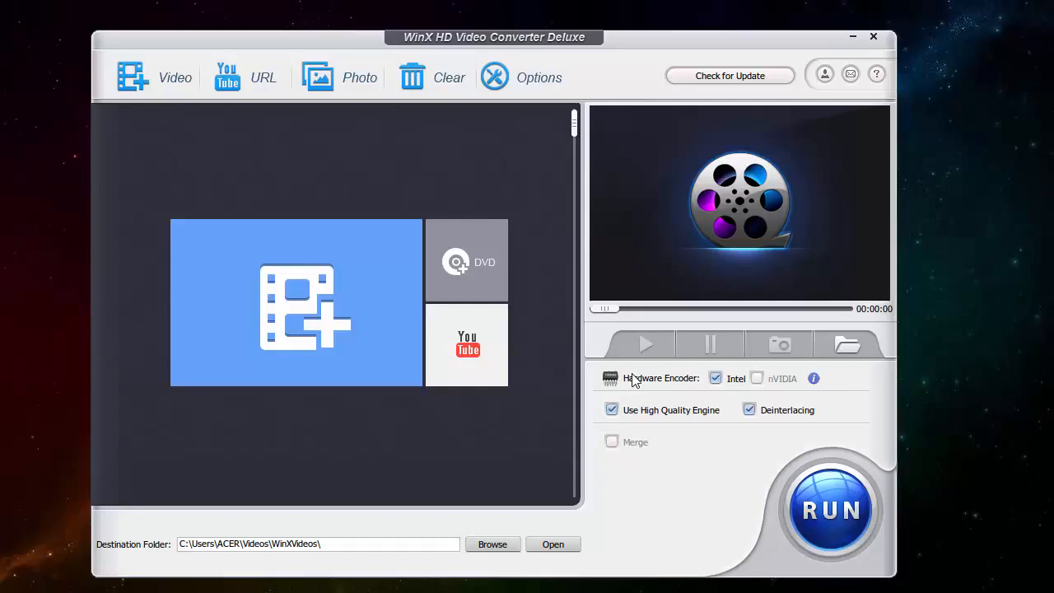
mouse_move(773, 385)
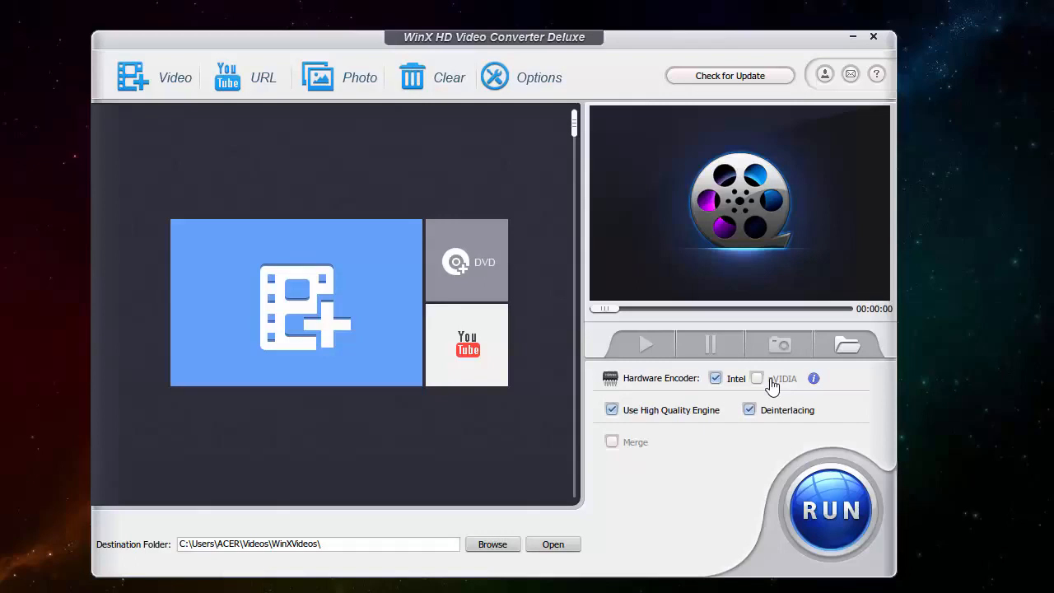
mouse_move(688, 416)
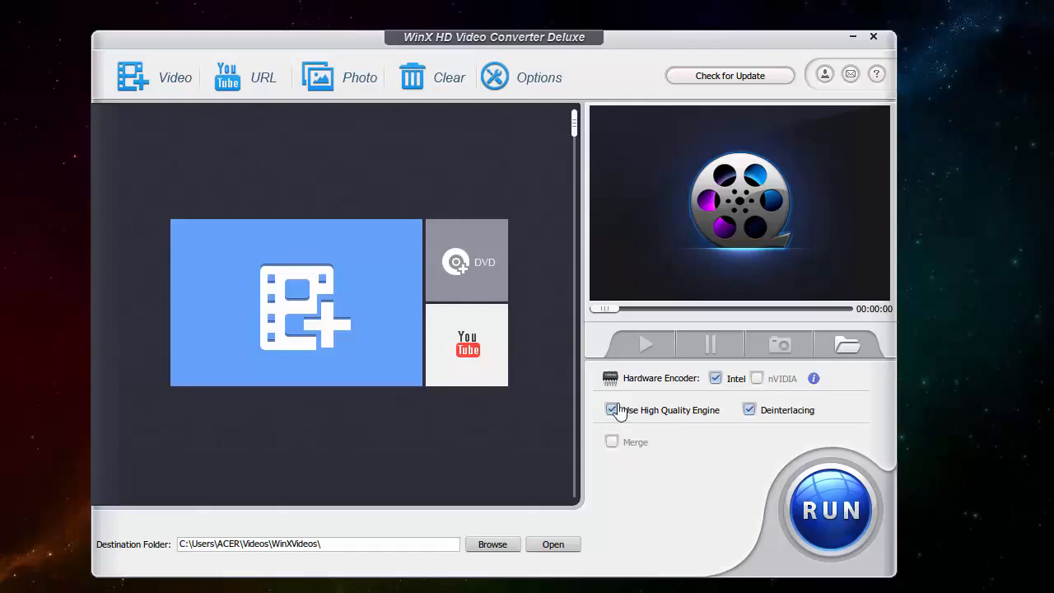
mouse_move(708, 395)
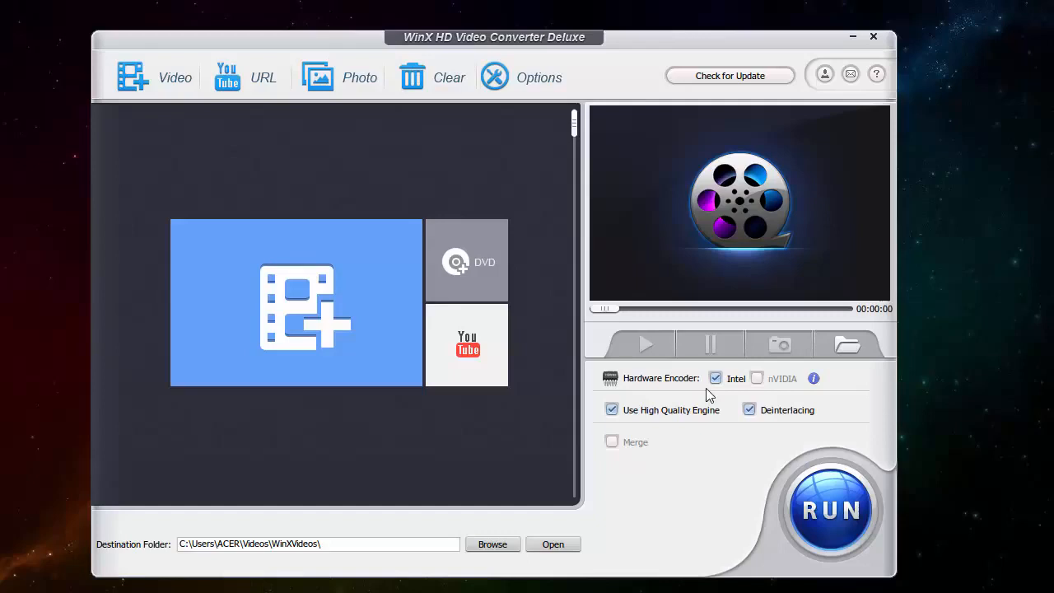
mouse_move(706, 394)
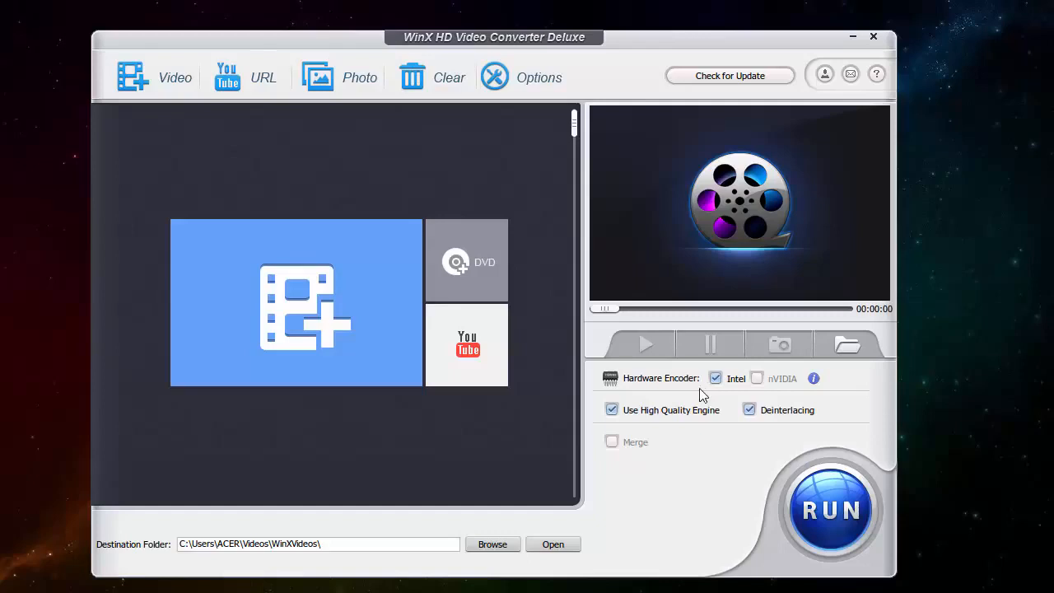
mouse_move(352, 535)
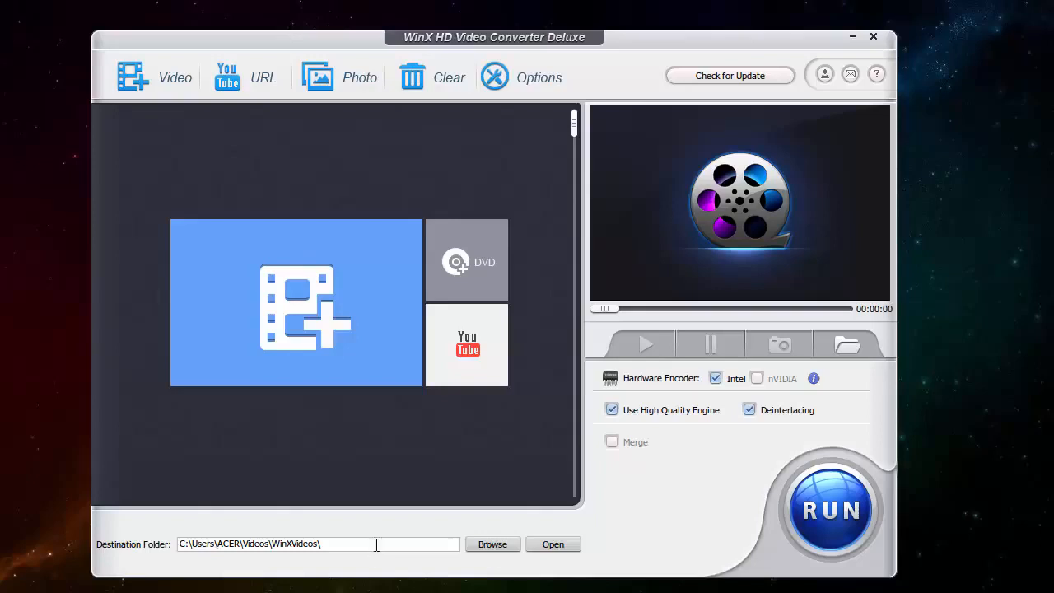
Paste the YouTube link into the URL download dialog and analyze it.
click(466, 344)
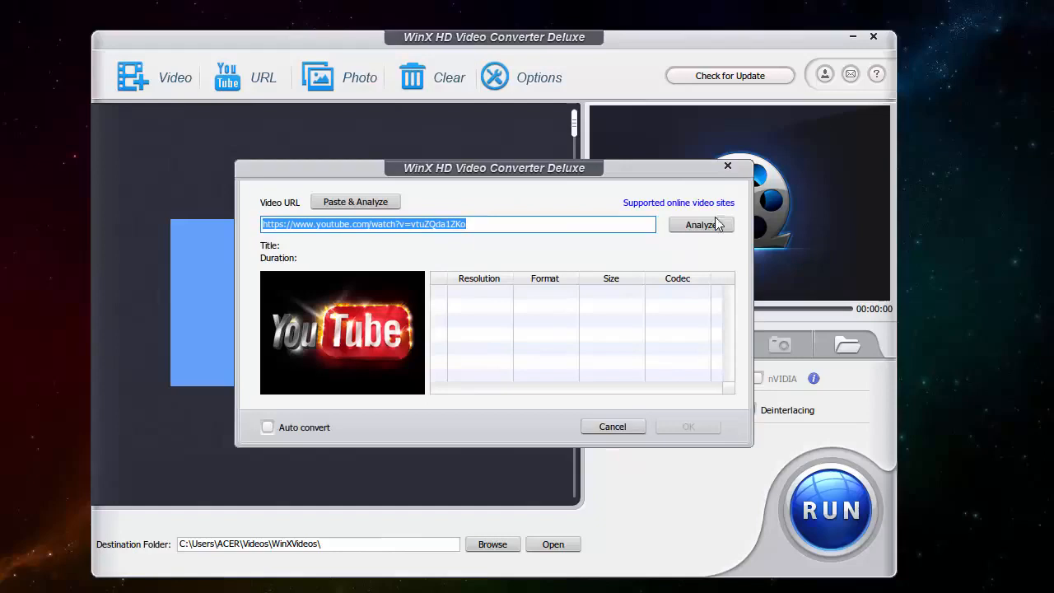
mouse_move(727, 171)
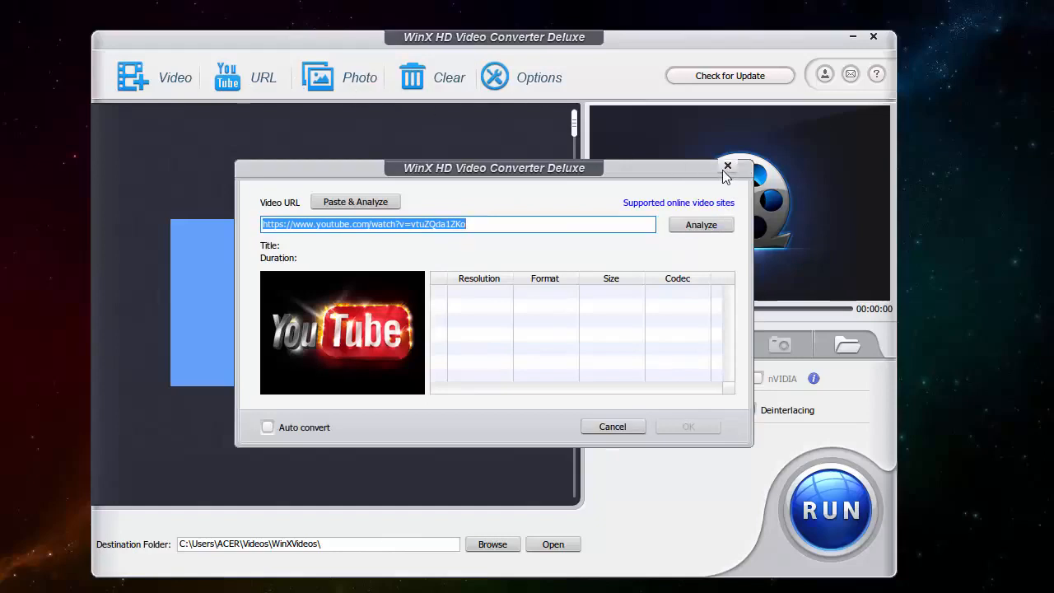
mouse_move(630, 220)
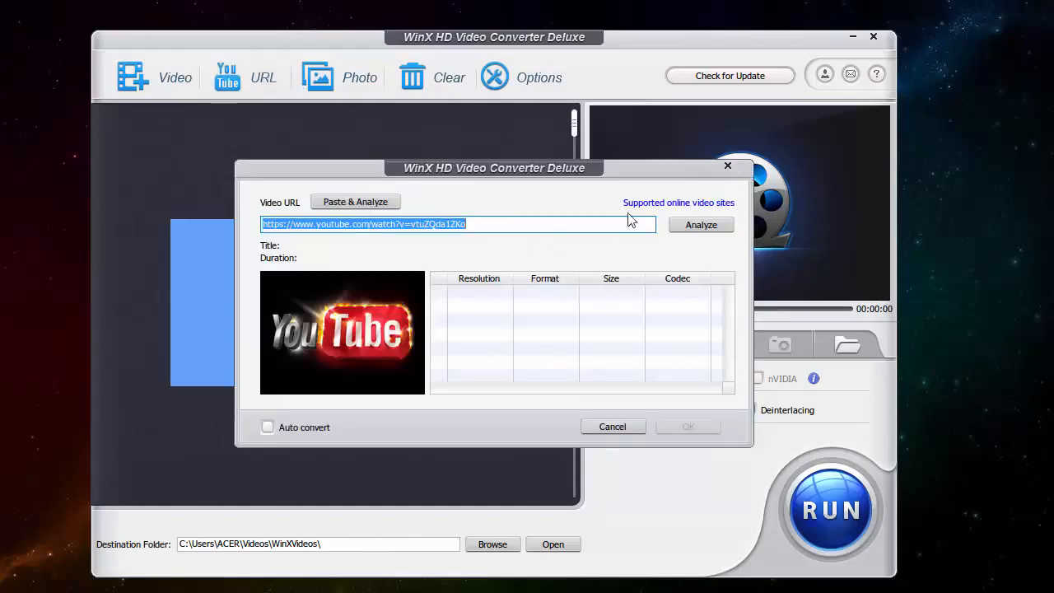
mouse_move(152, 212)
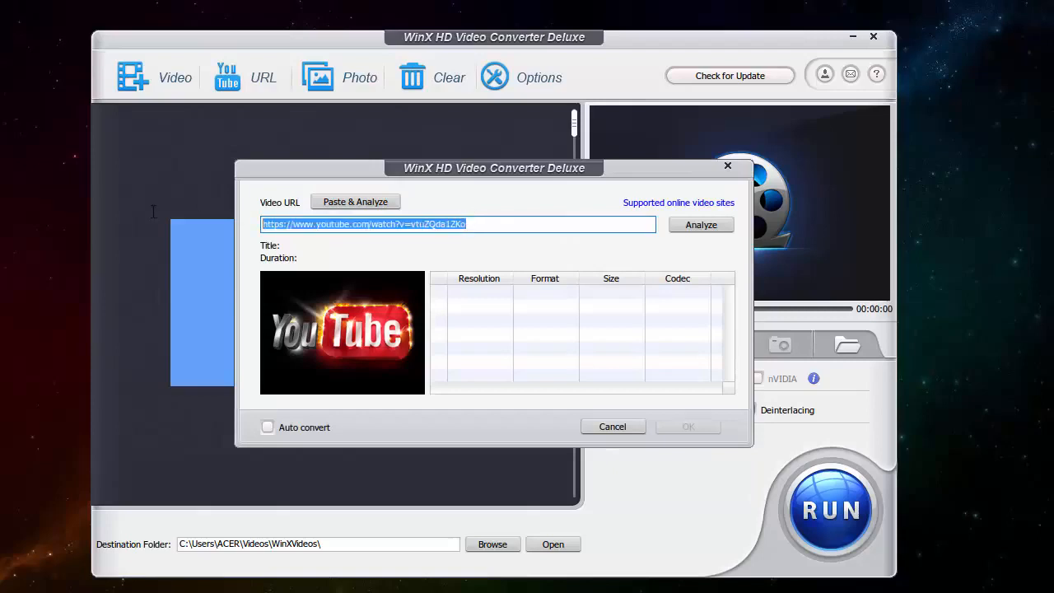
click(700, 224)
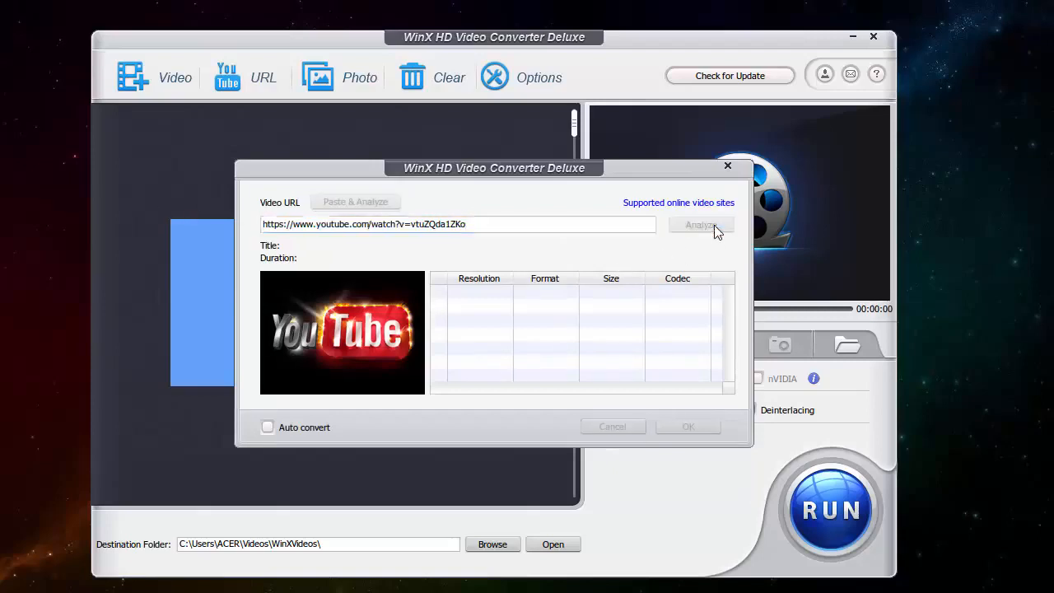
click(701, 224)
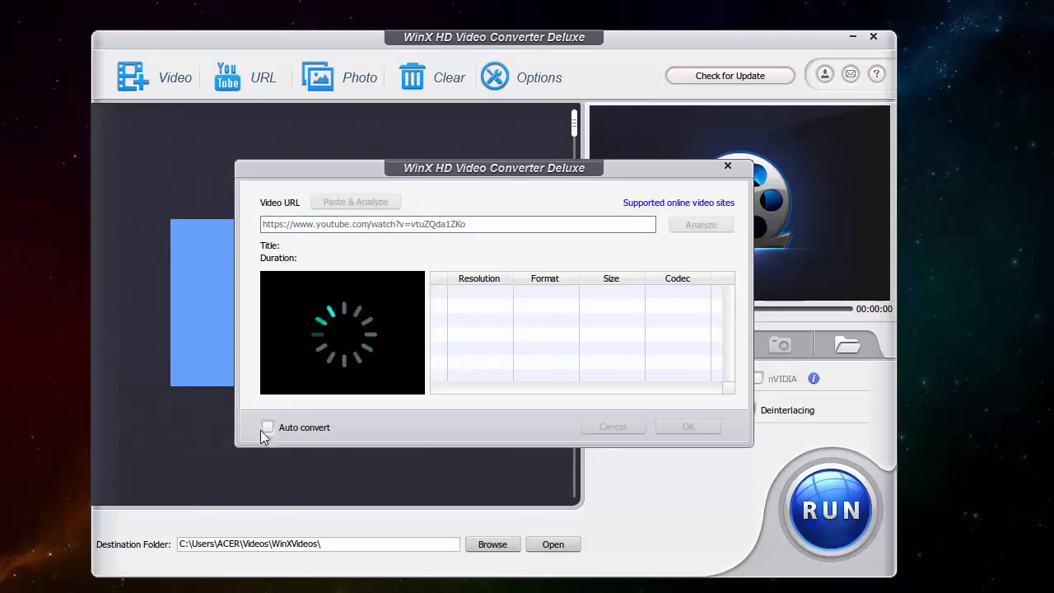
mouse_move(370, 342)
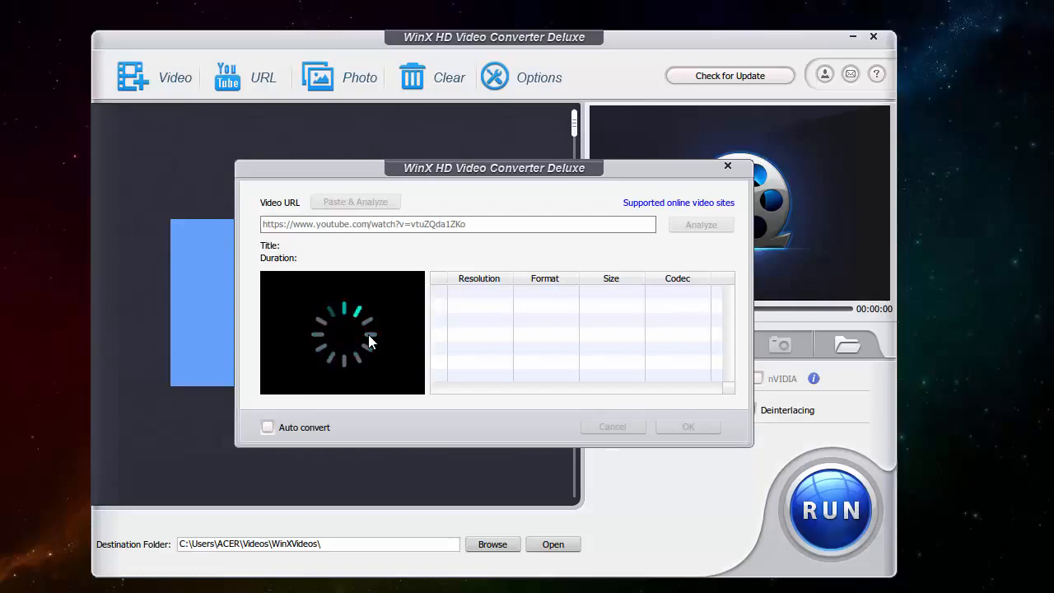
mouse_move(427, 269)
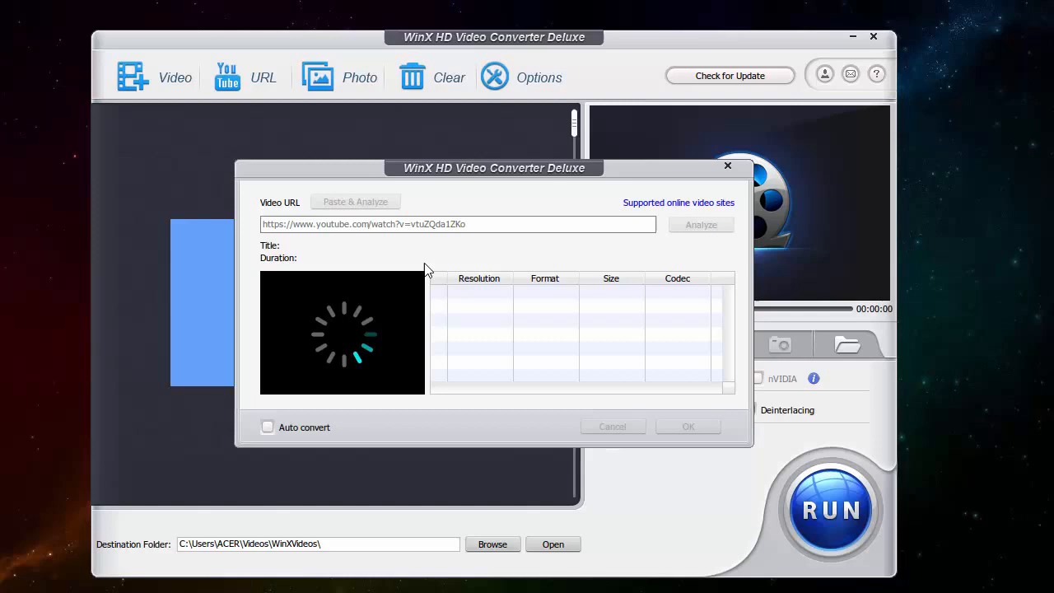
mouse_move(623, 179)
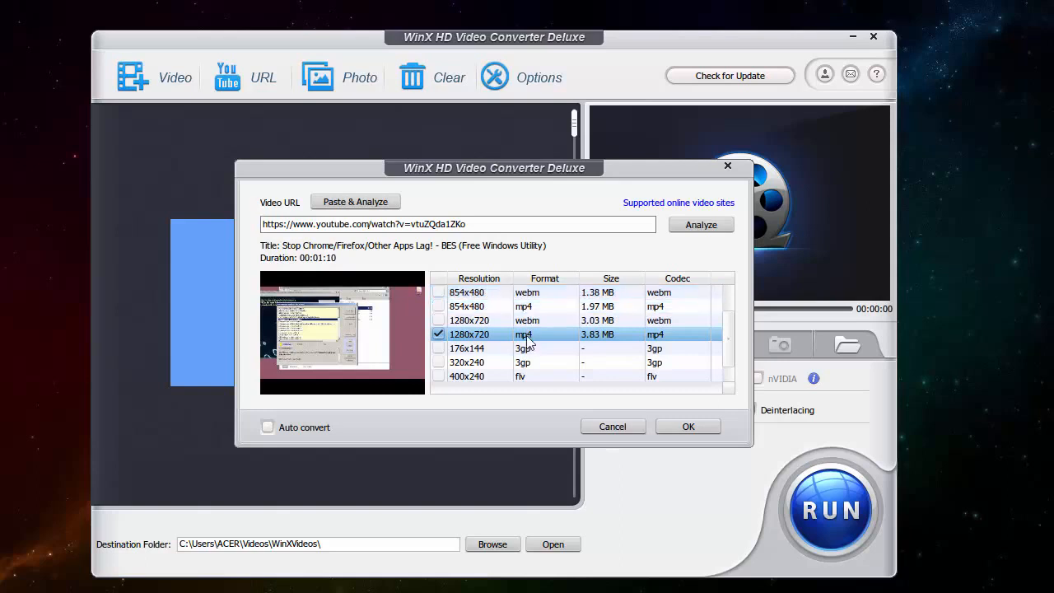
mouse_move(499, 305)
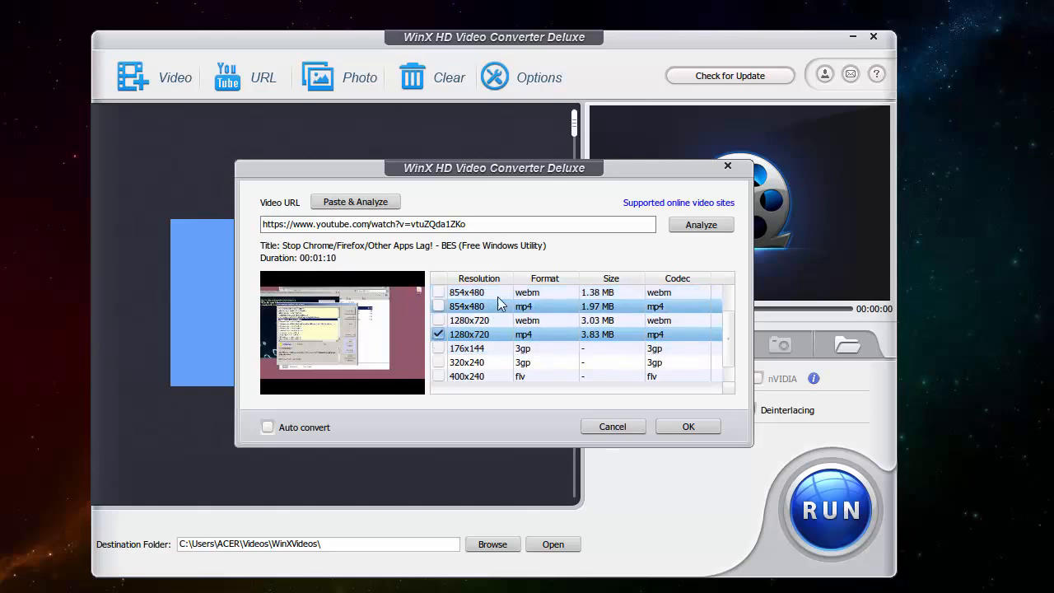
mouse_move(583, 346)
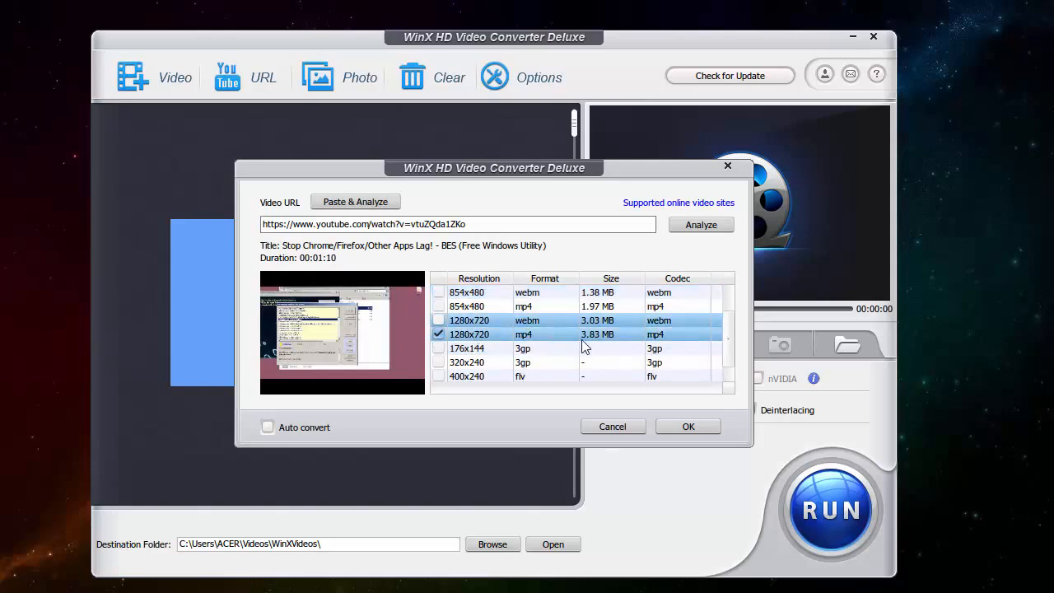
Confirm the 1280x720 mp4 resolution for the YouTube download.
scroll(down, 3)
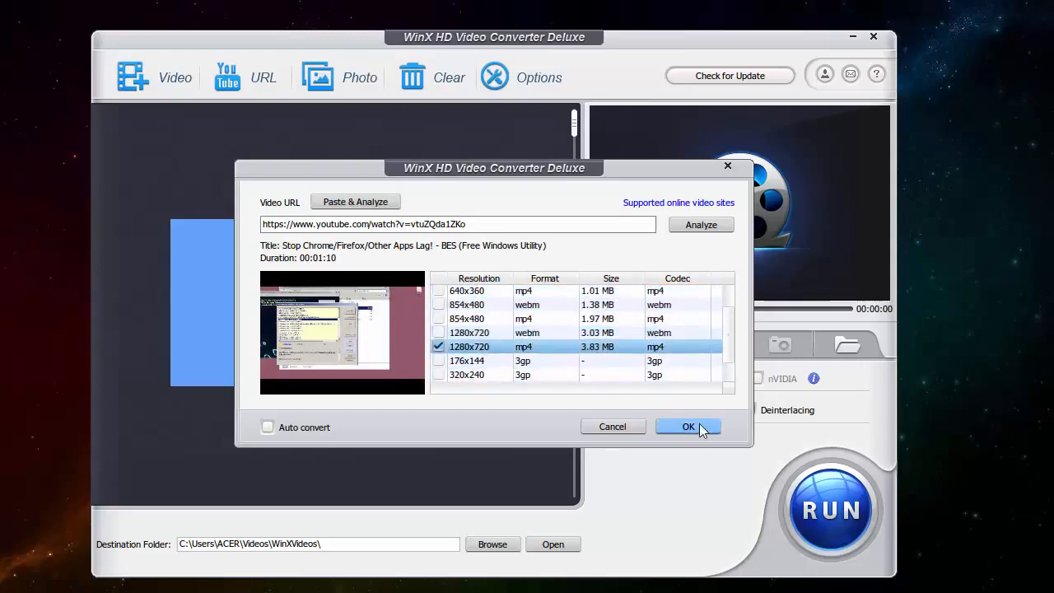
click(689, 427)
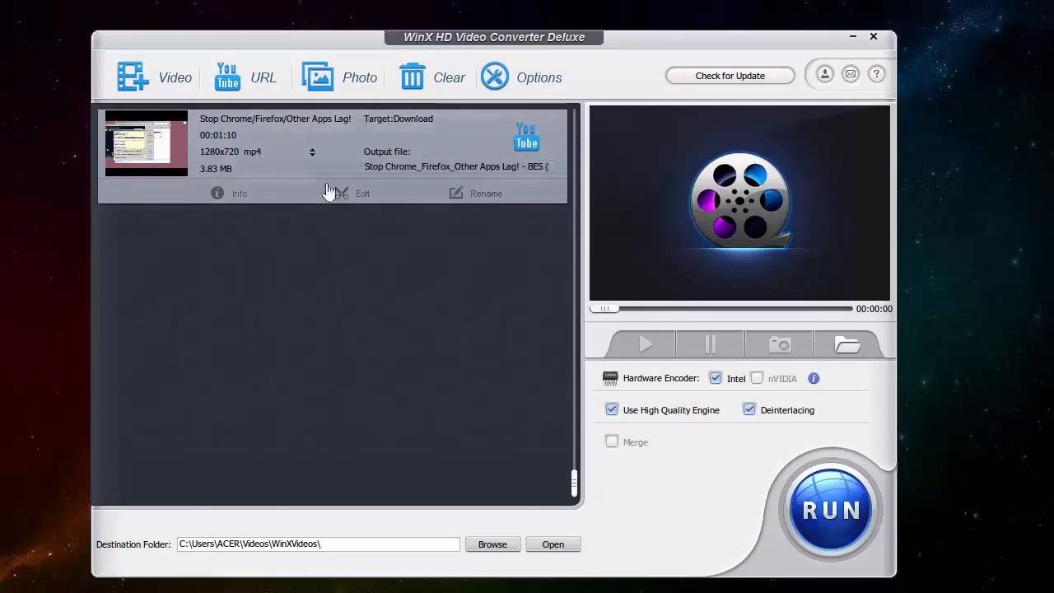
mouse_move(526, 150)
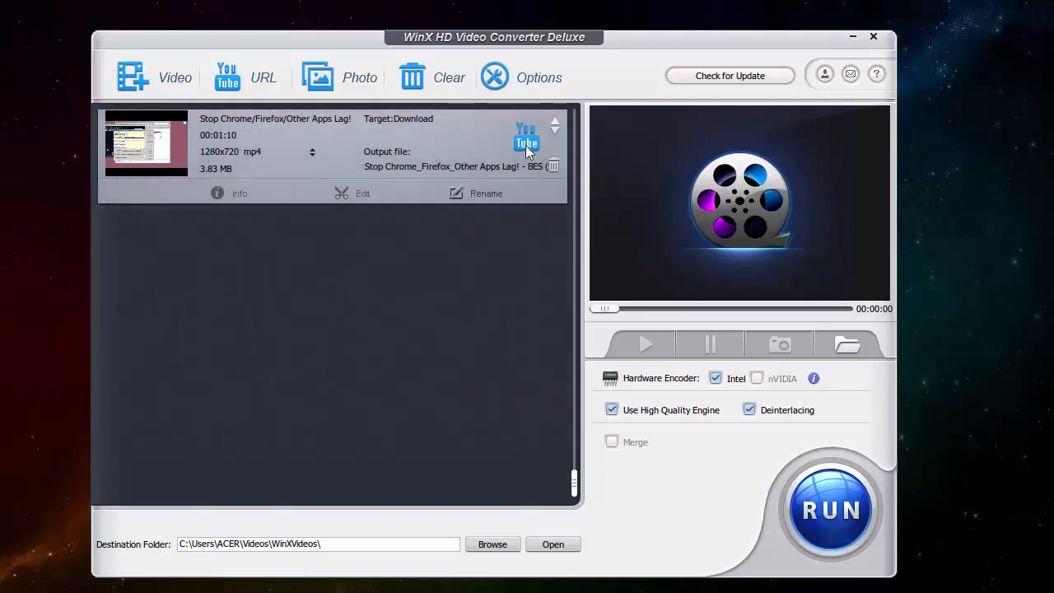
Preview the queued 3.83 MB mp4 task and start the download.
click(288, 144)
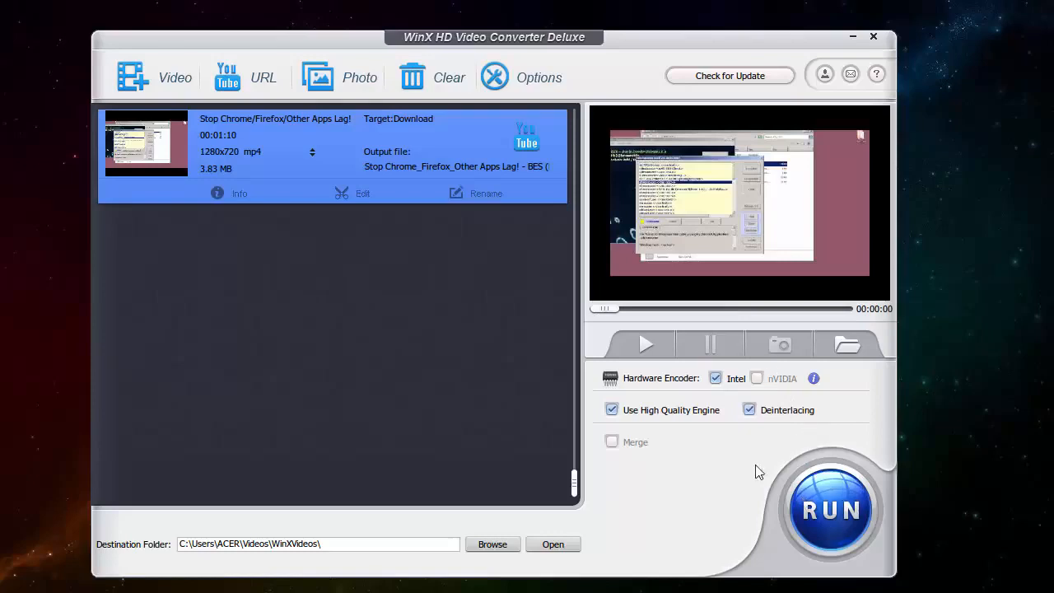
click(830, 508)
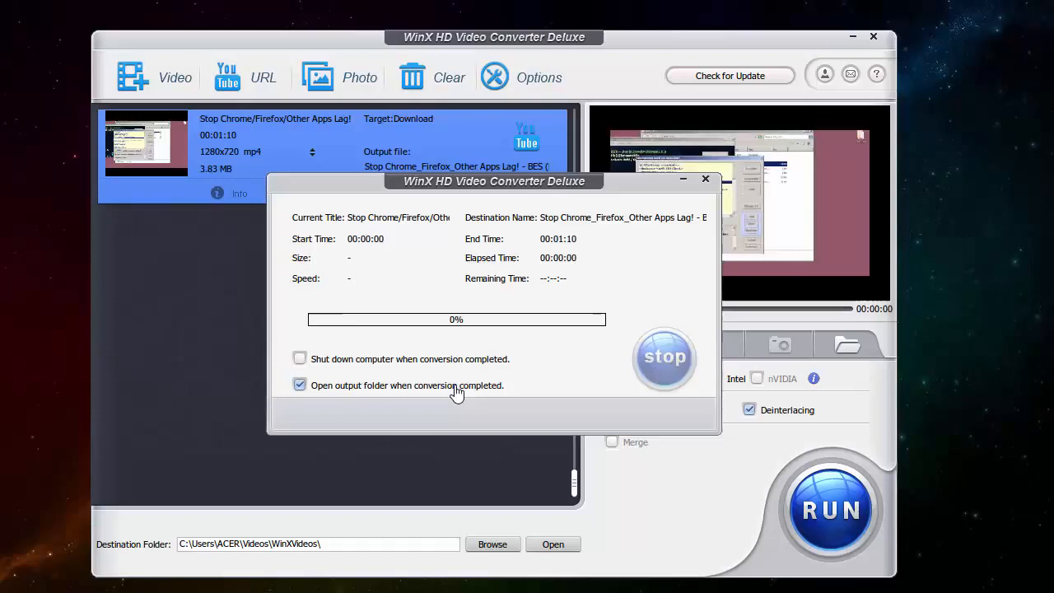
mouse_move(369, 352)
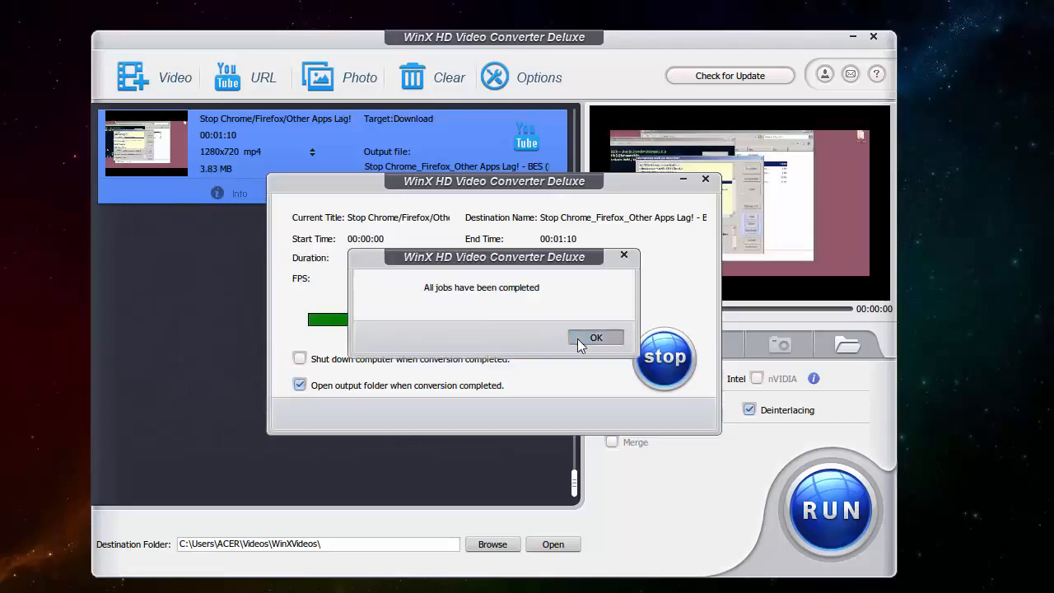
Acknowledge the 'All jobs have been completed' message.
click(595, 338)
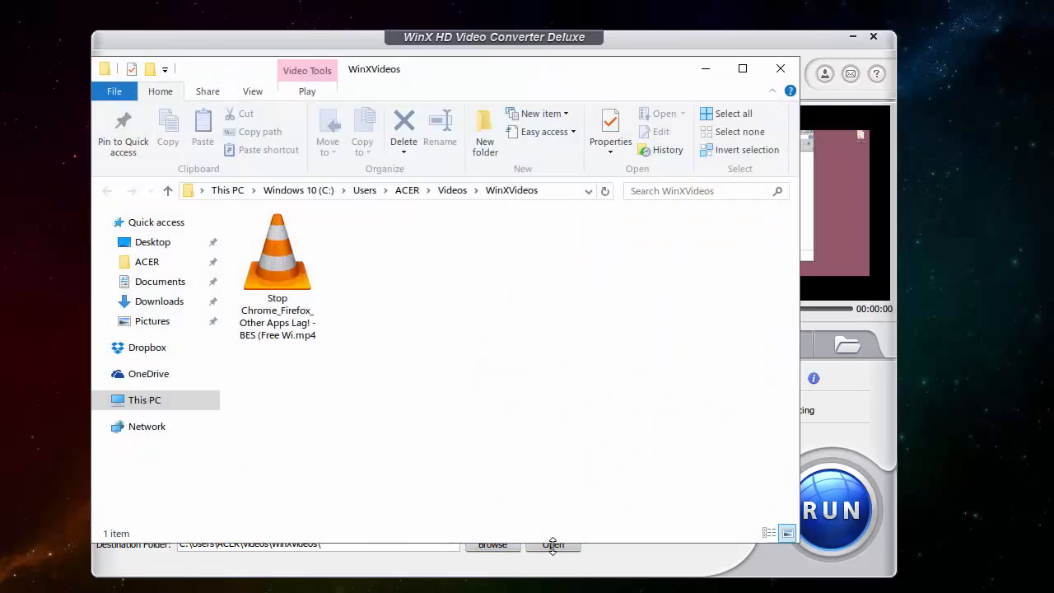
Check the downloaded mp4's 4.92 MB size in WinXVideos, then close Explorer.
click(277, 264)
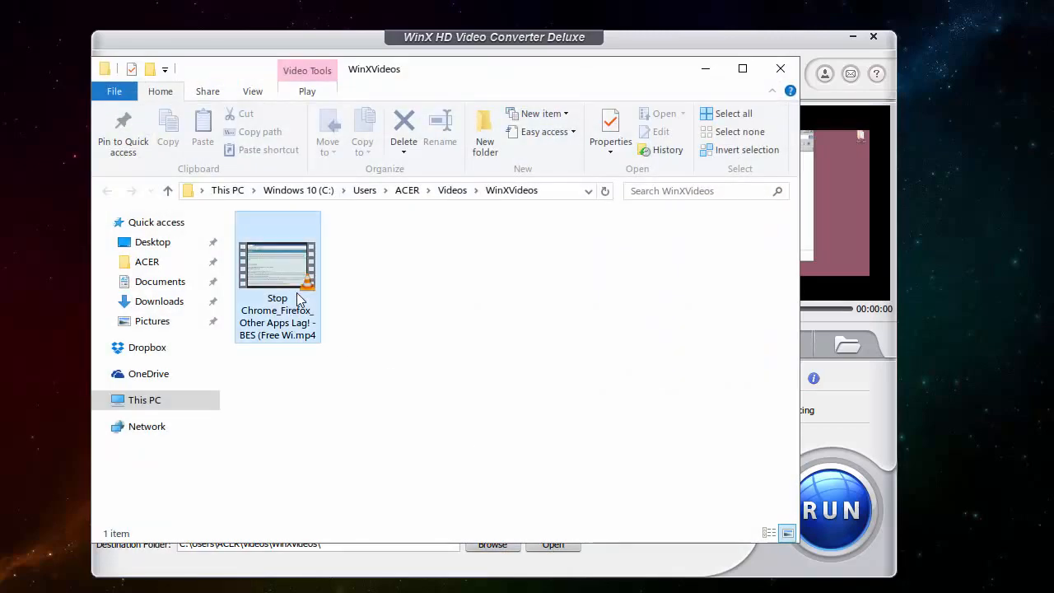
click(278, 264)
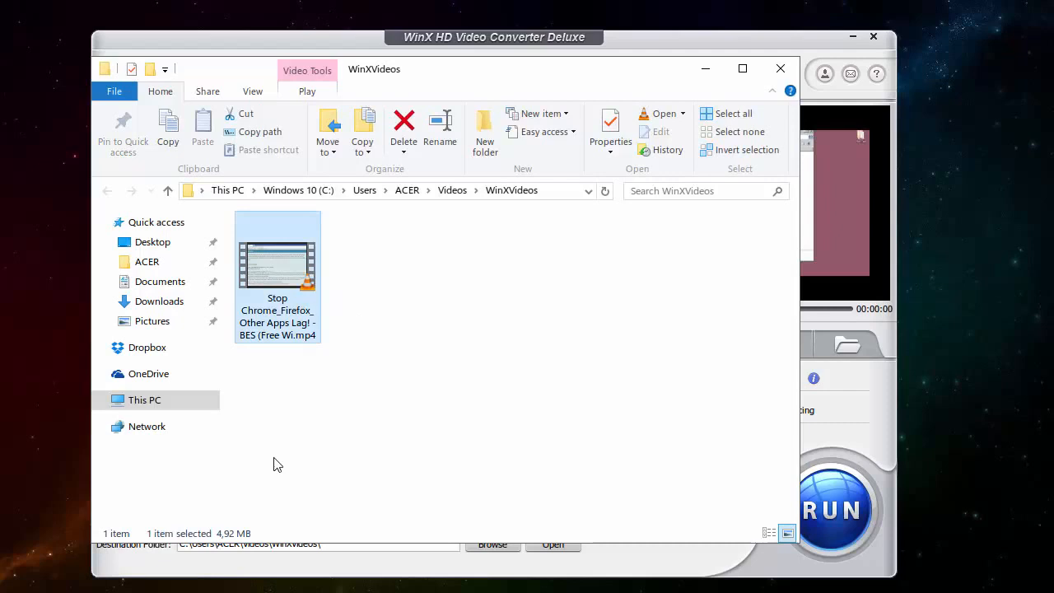
mouse_move(229, 533)
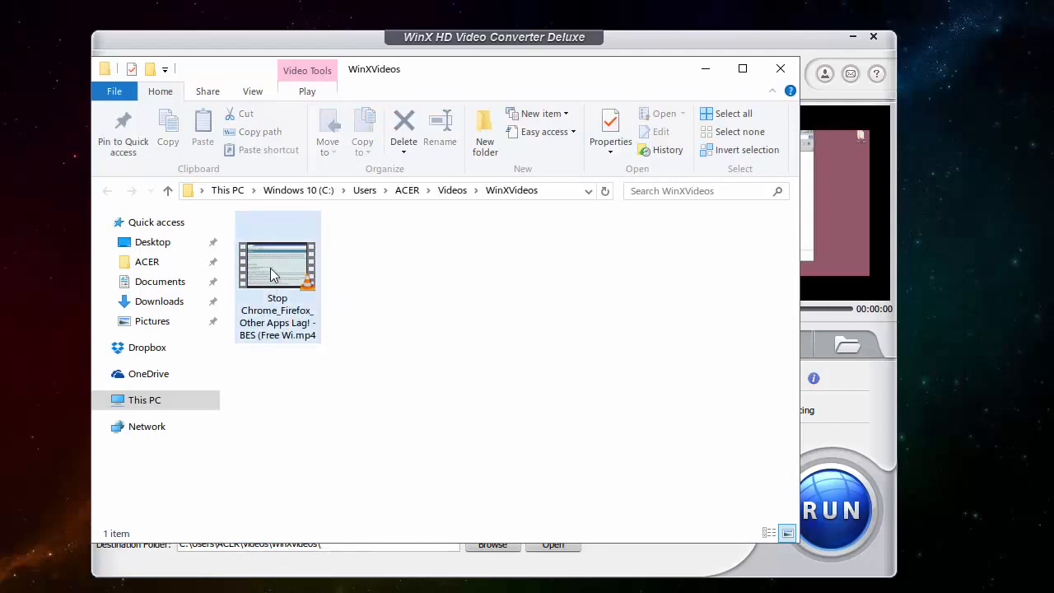
click(403, 127)
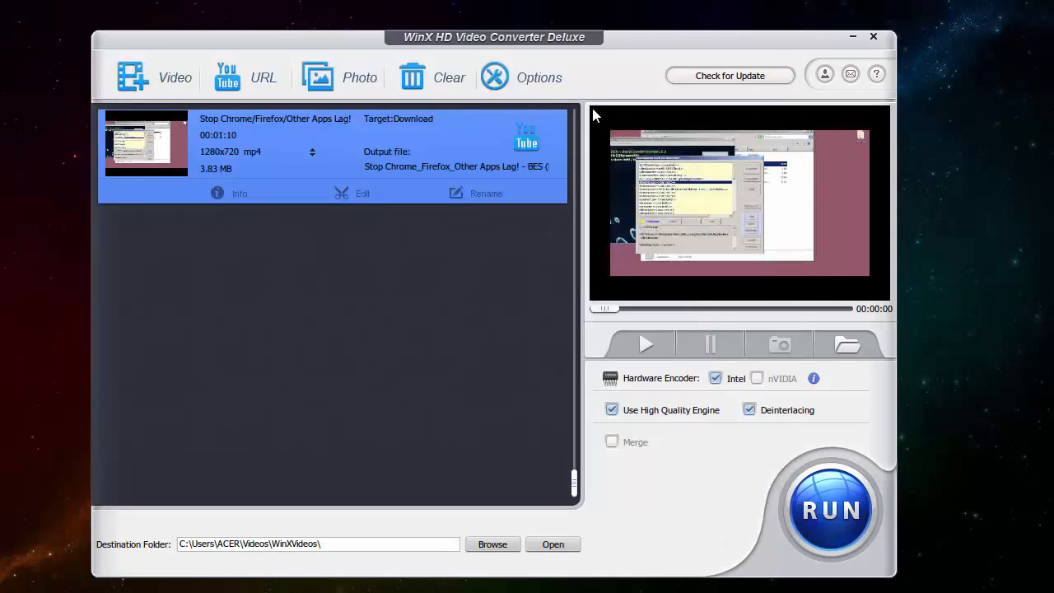
click(520, 77)
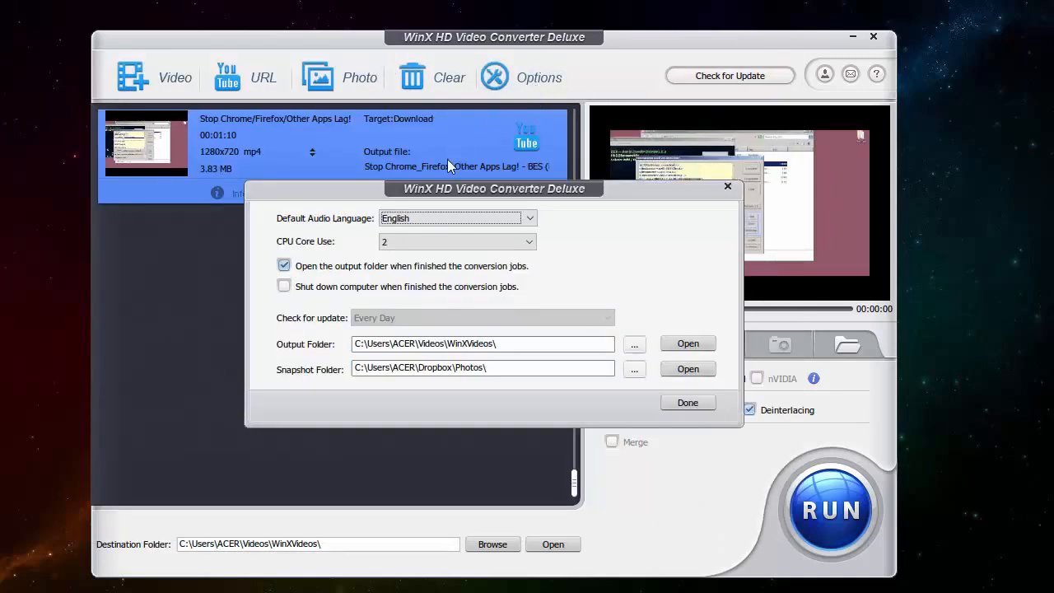
click(531, 218)
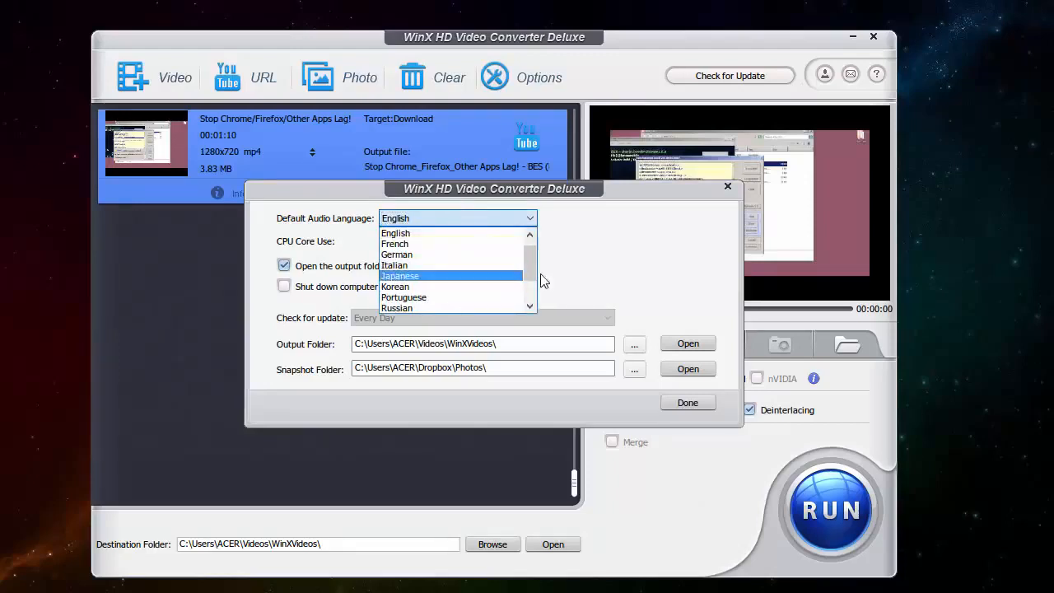
scroll(up, 3)
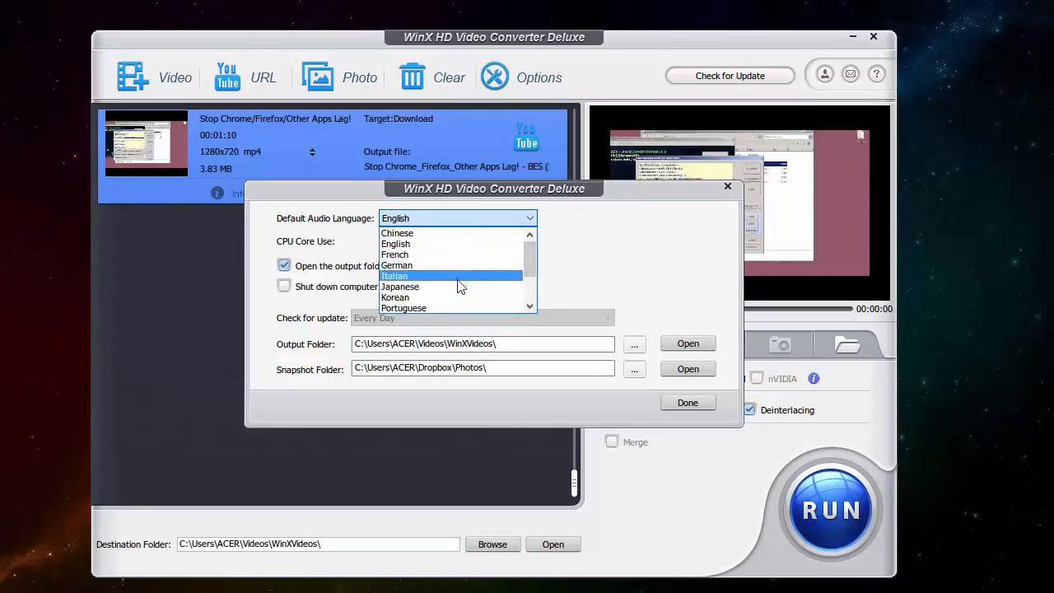
scroll(down, 3)
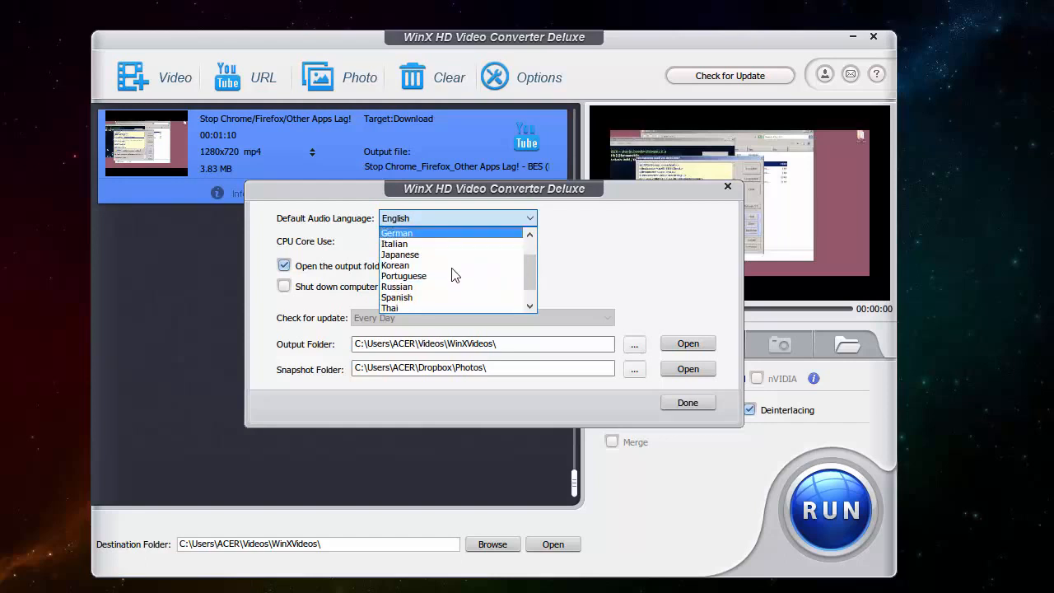
mouse_move(432, 287)
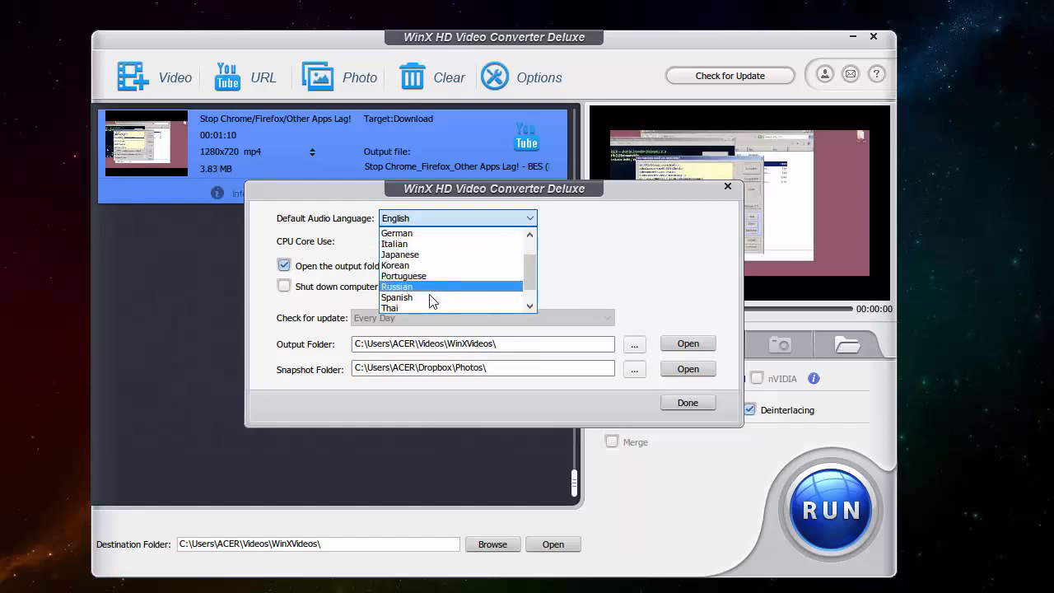
click(457, 218)
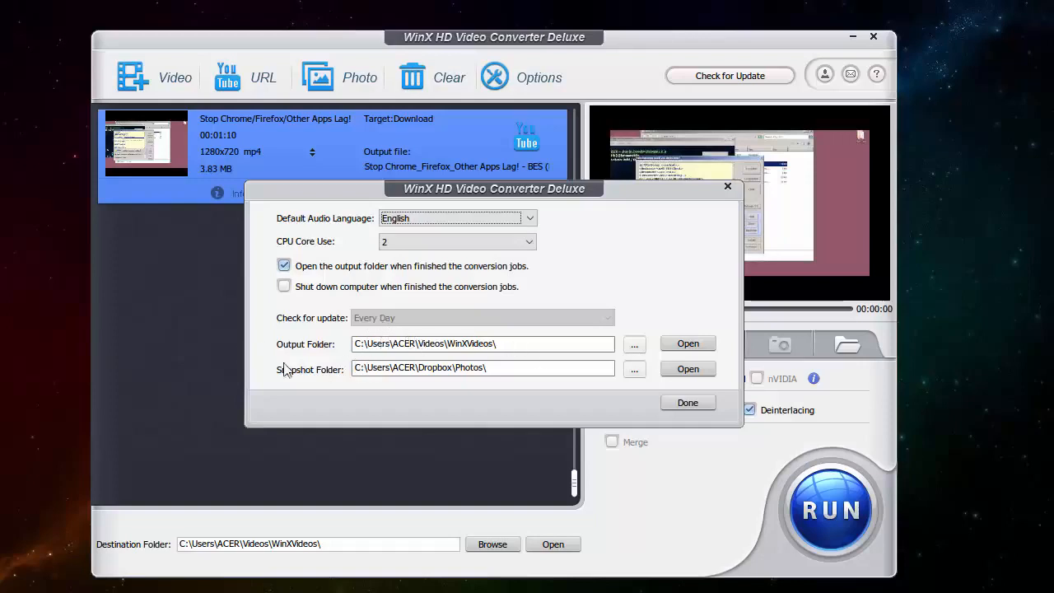
mouse_move(579, 358)
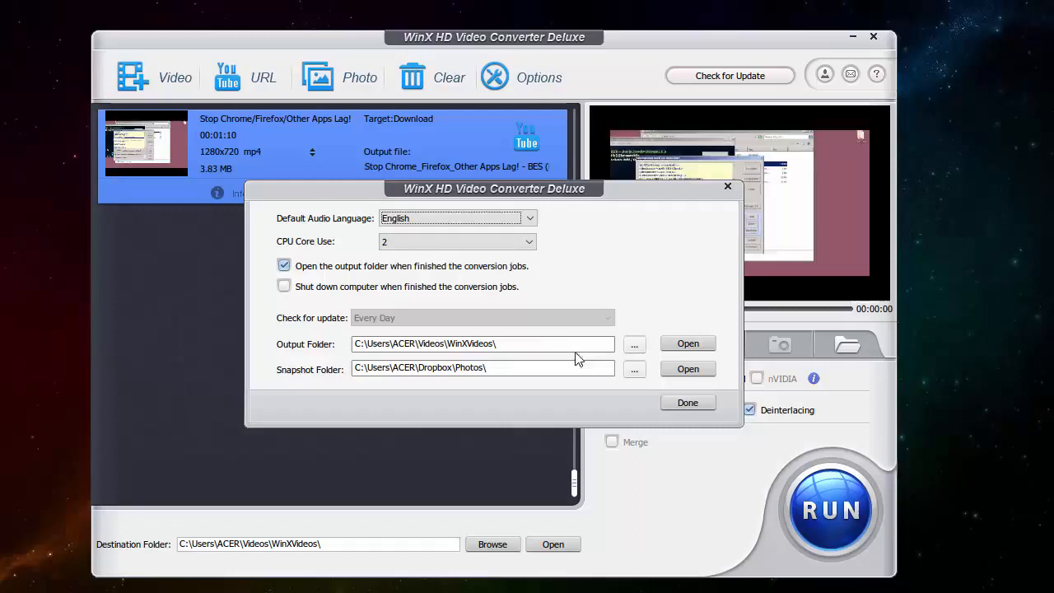
mouse_move(344, 276)
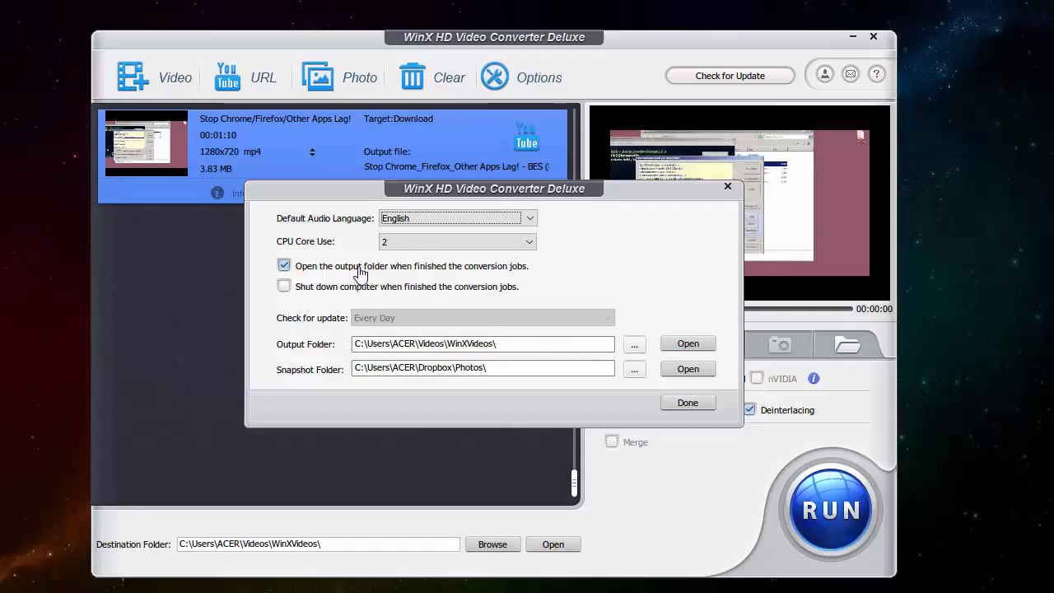
click(457, 241)
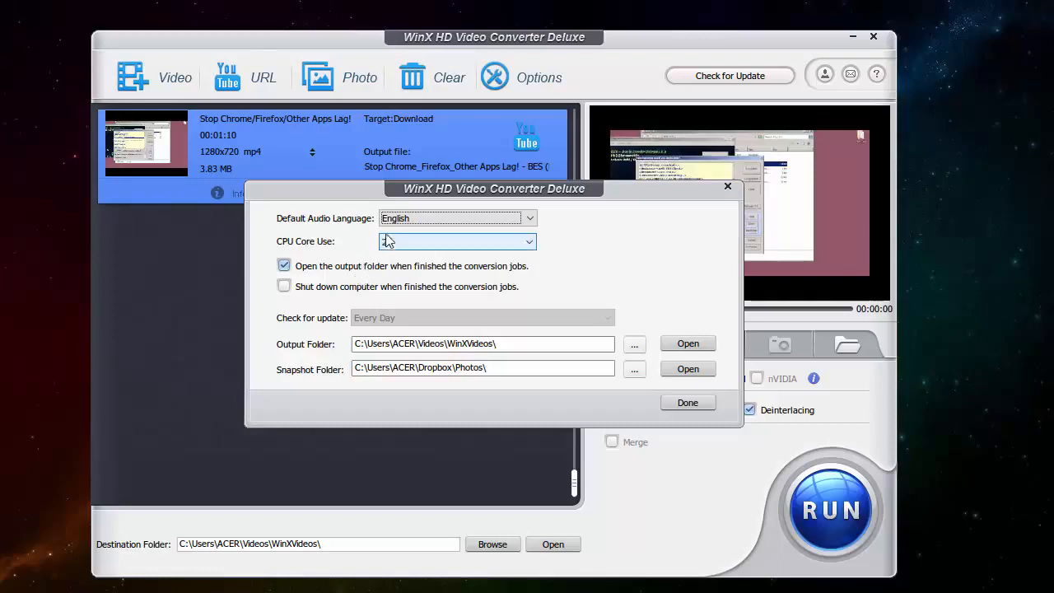
click(528, 241)
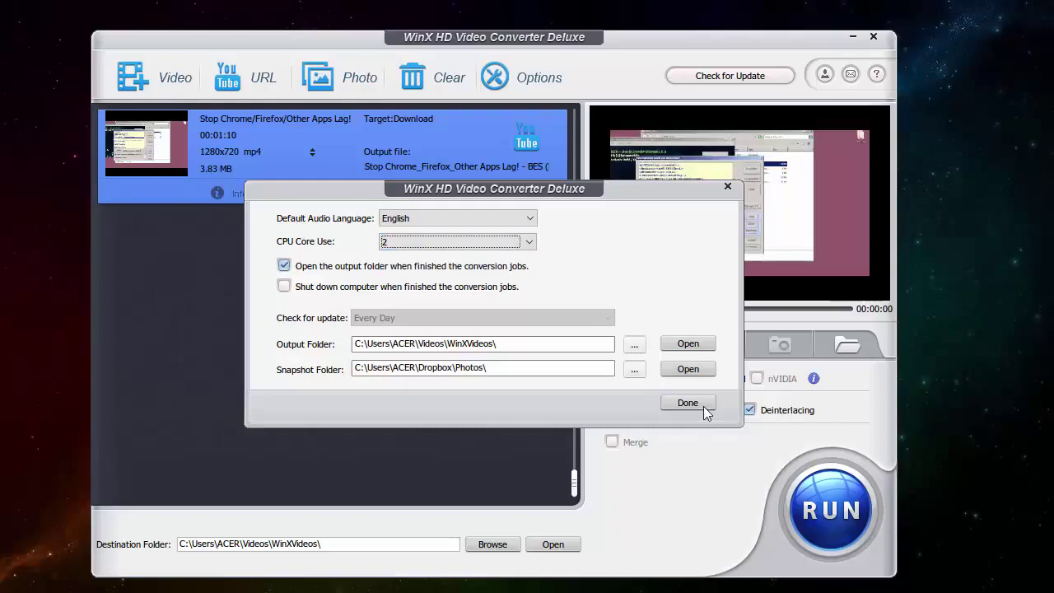
click(687, 403)
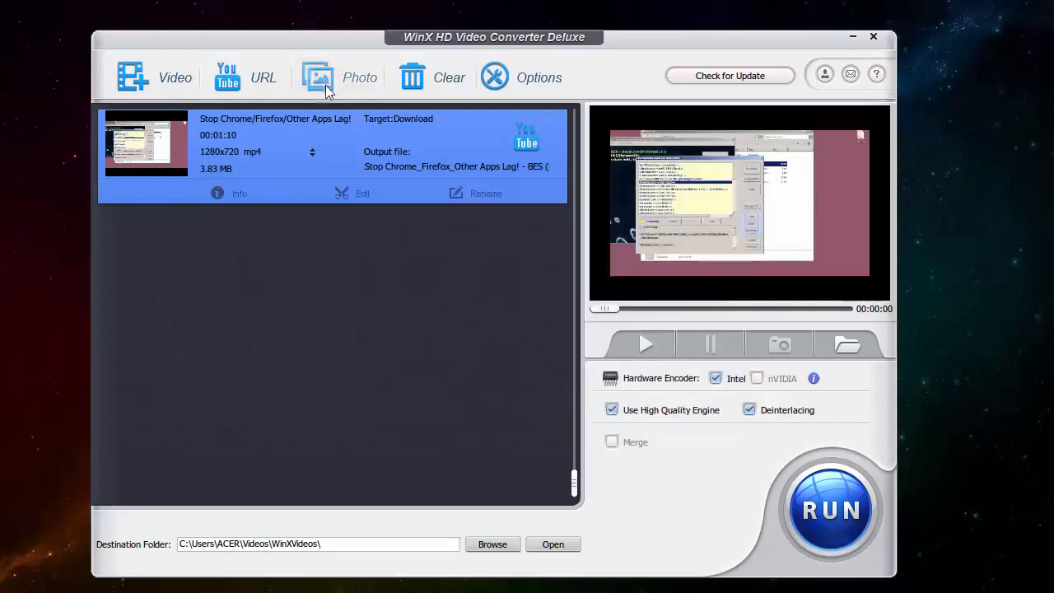
Clear the completed download task from the task list.
click(316, 77)
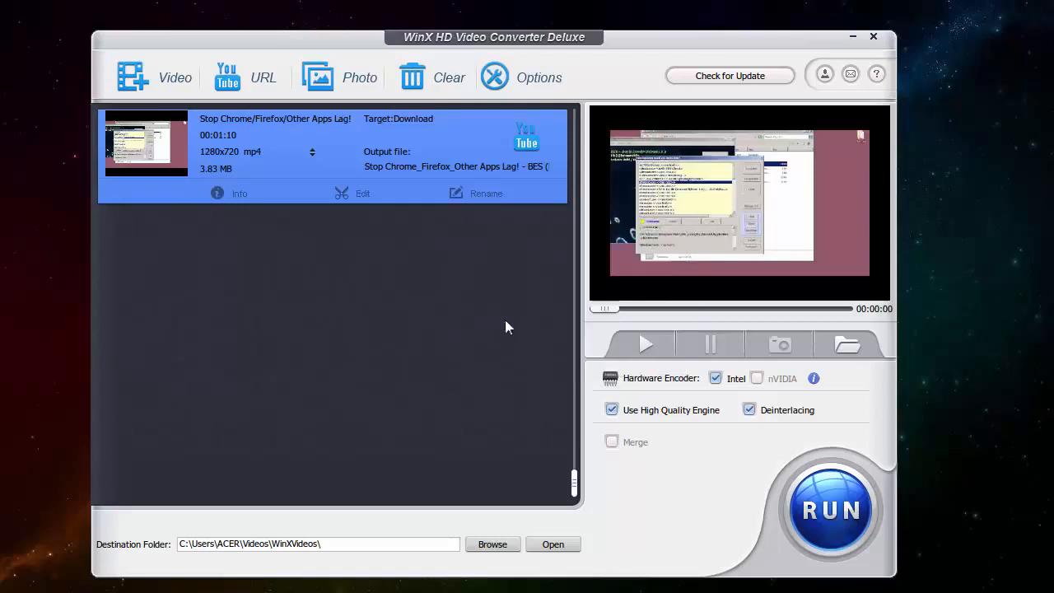
click(433, 77)
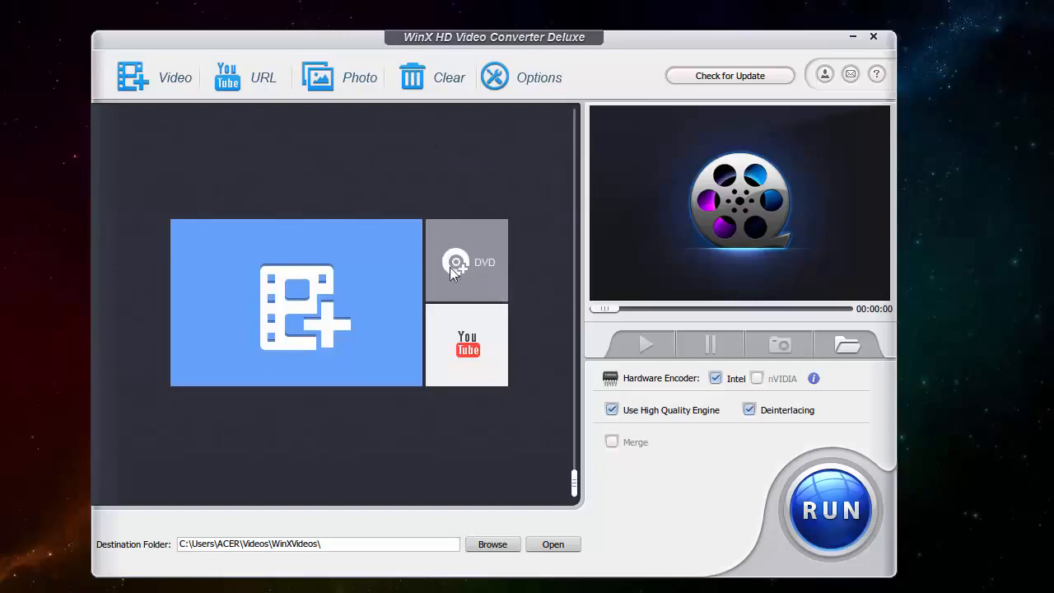
mouse_move(456, 281)
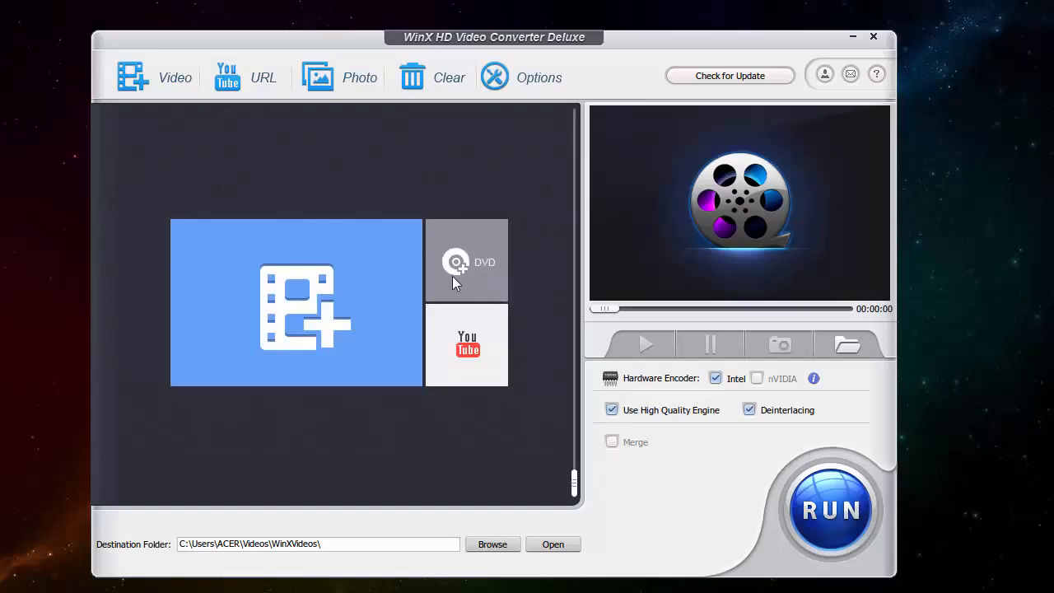